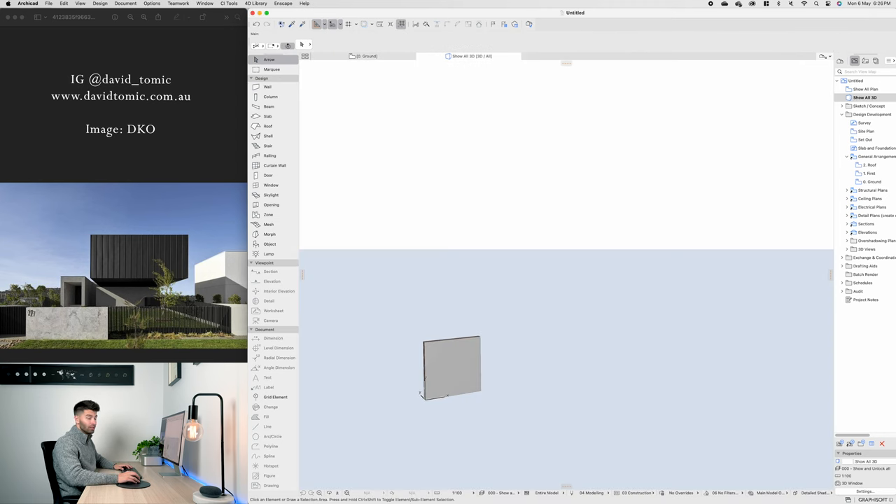
# Unlink the wall top, set height 1200, and search override surfaces for concrete
pyautogui.click(452, 368)
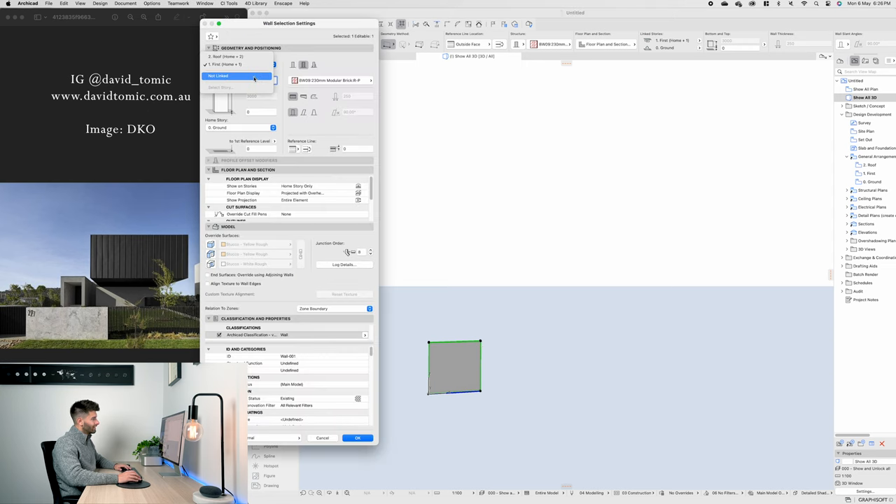
pyautogui.click(218, 76)
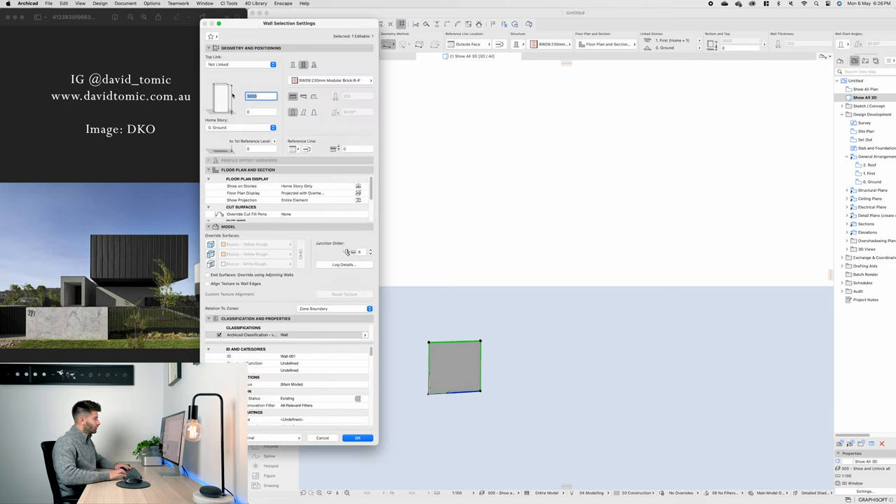
pyautogui.click(357, 438)
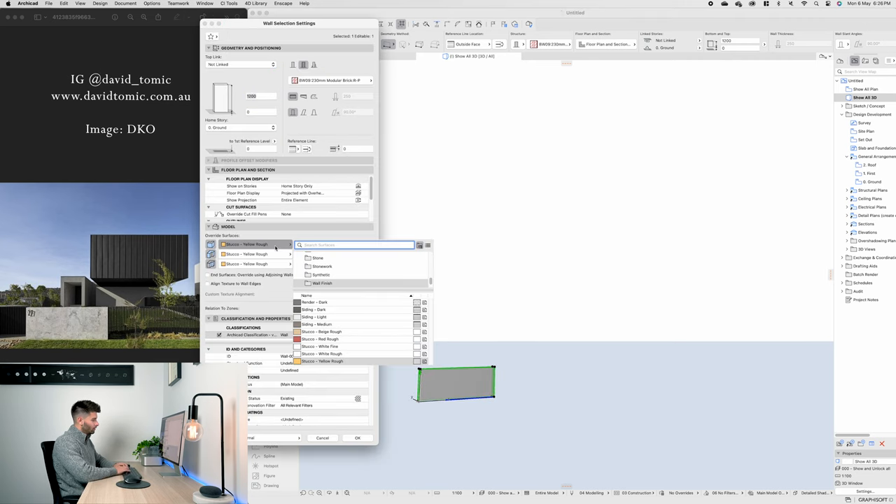
pyautogui.write('concre')
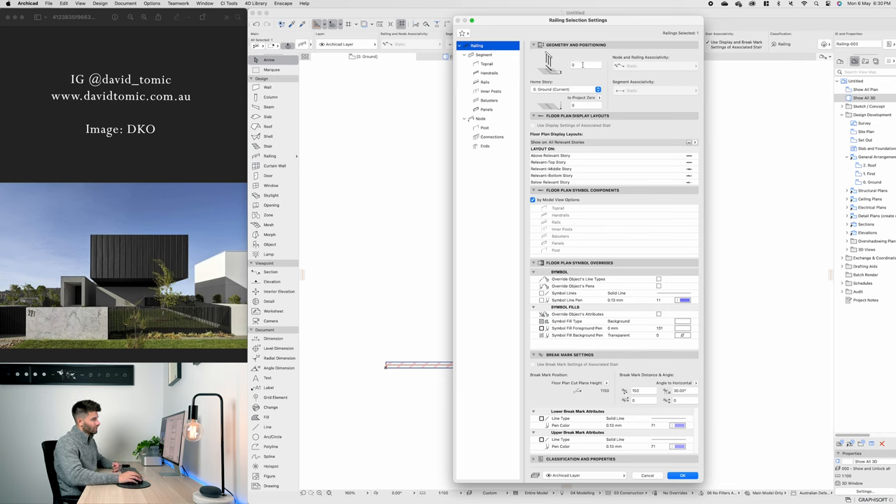
# Show the railing's Segment settings, with a 1200 segment height
pyautogui.click(484, 54)
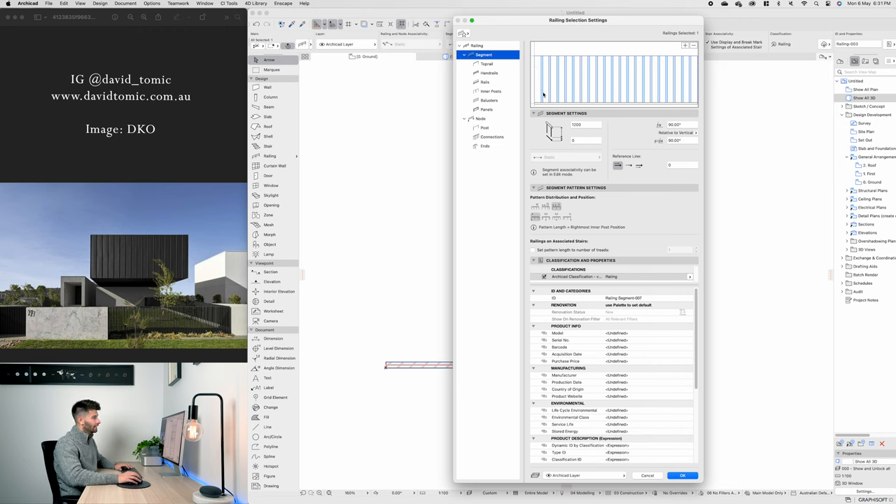
# Page through the Rails settings to 3D Representation: steel material, overridden paint surface
pyautogui.click(484, 82)
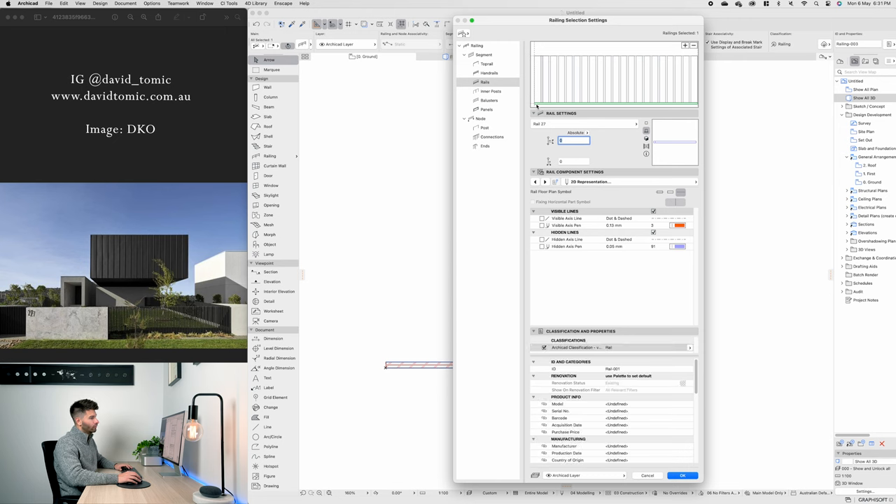
pyautogui.click(545, 182)
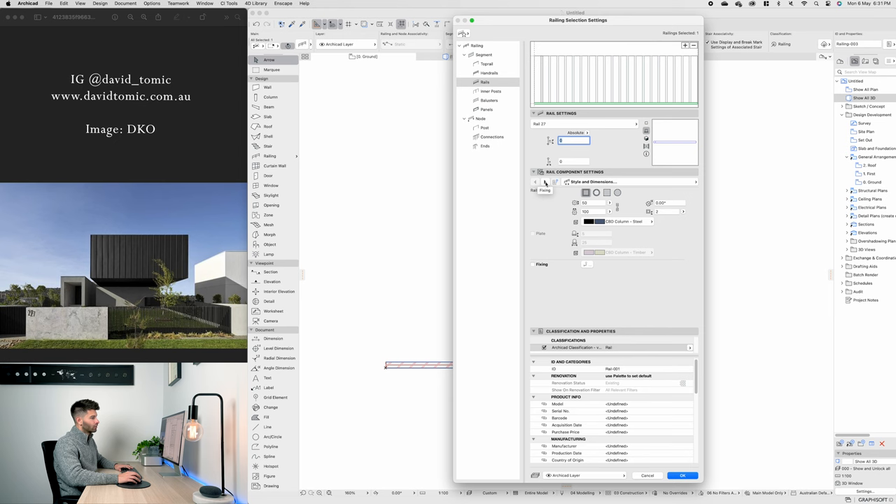
pyautogui.click(536, 181)
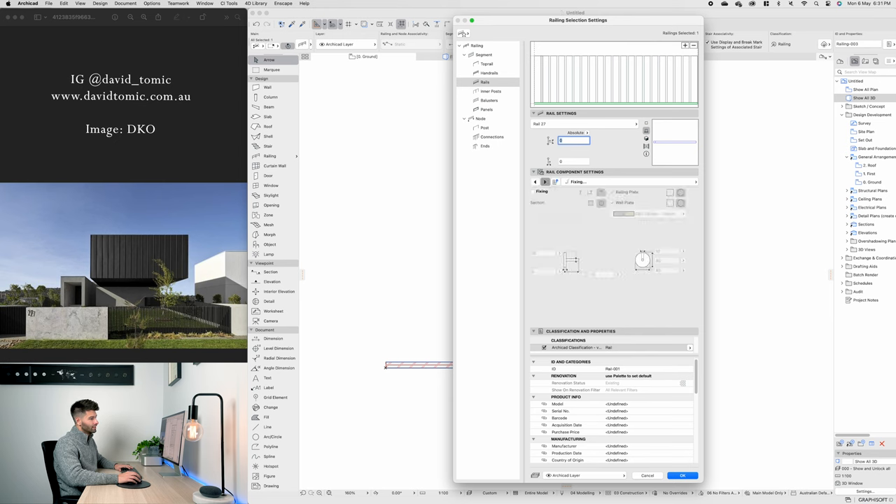
pyautogui.click(545, 182)
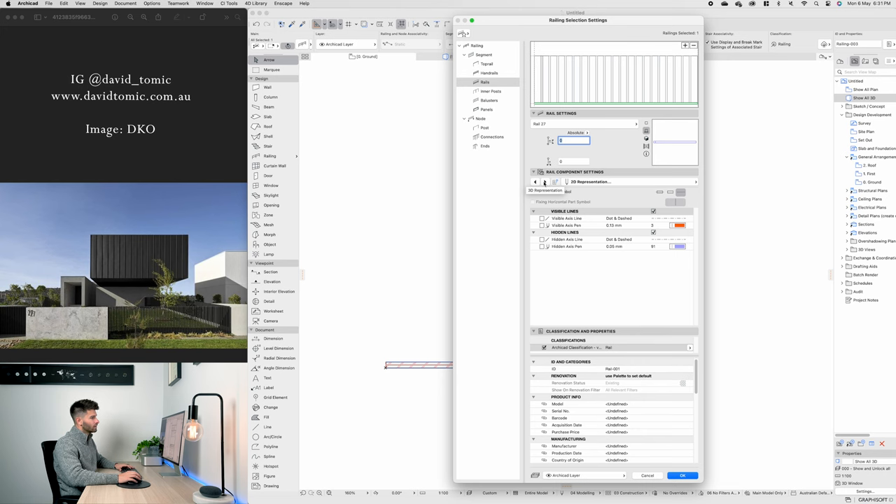
pyautogui.click(546, 182)
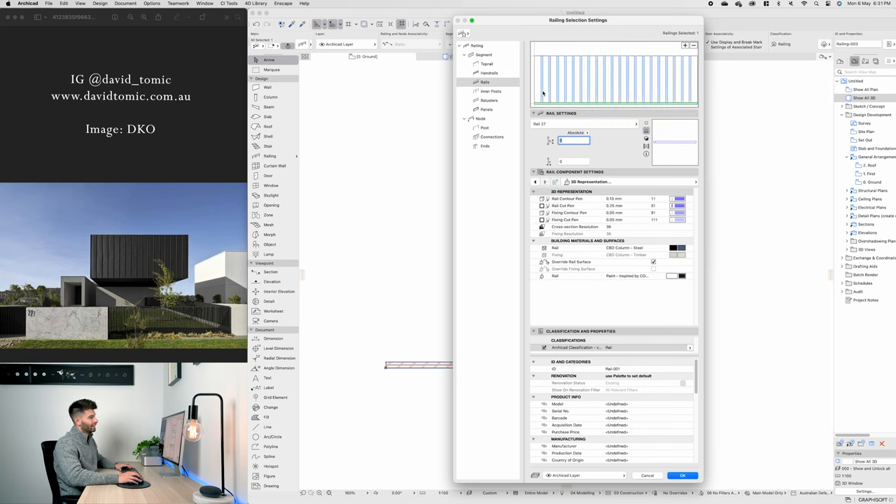
# Review the Balusters Style and Dimensions: rectangular 100 by 50 steel posts
pyautogui.click(489, 100)
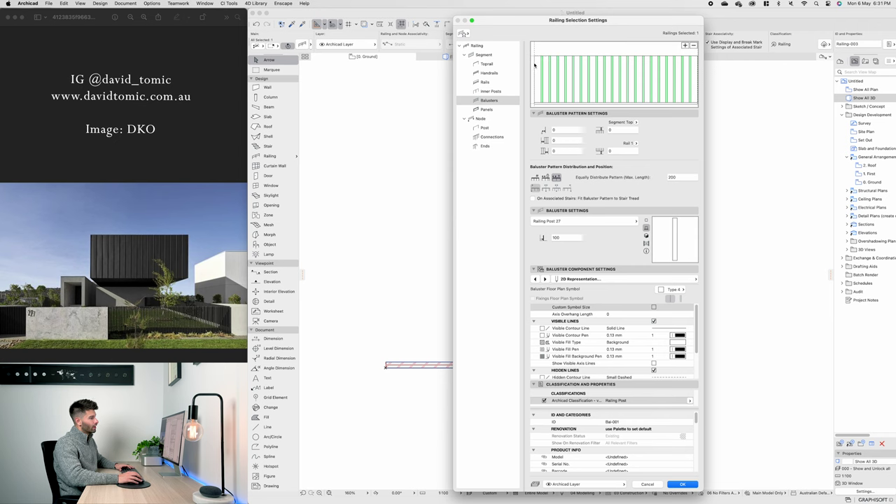
pyautogui.click(545, 279)
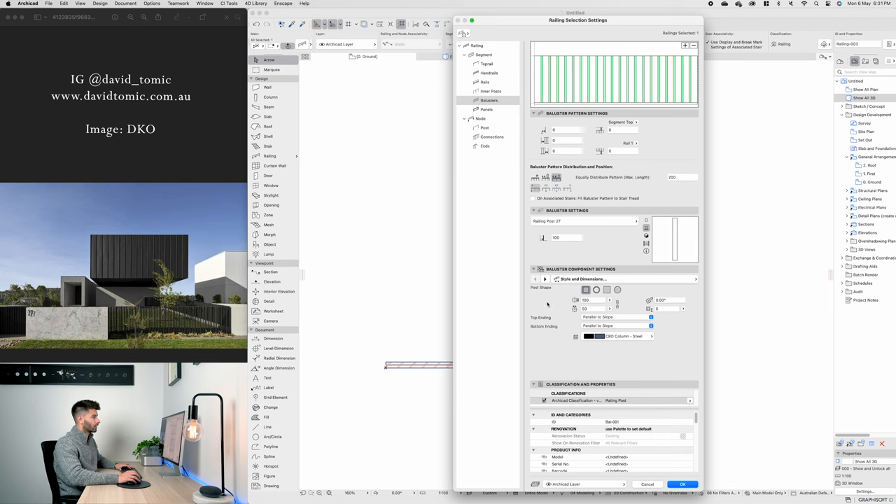
pyautogui.moveTo(561, 248)
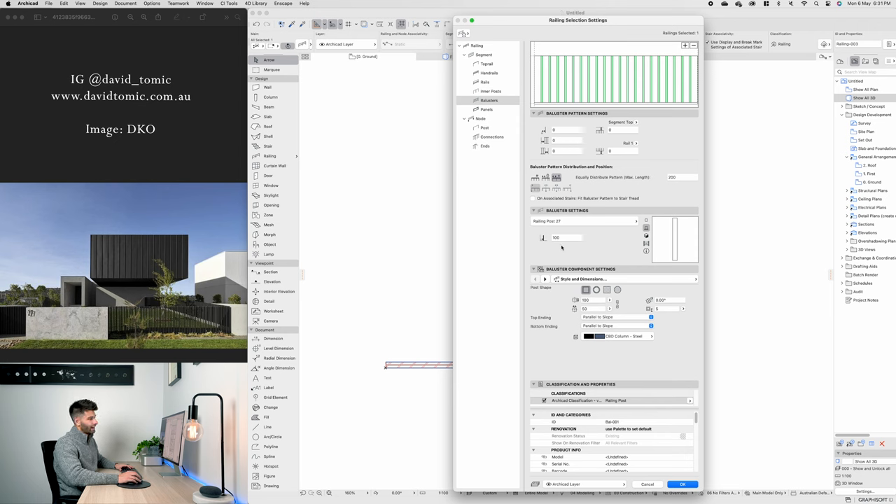
pyautogui.moveTo(506, 133)
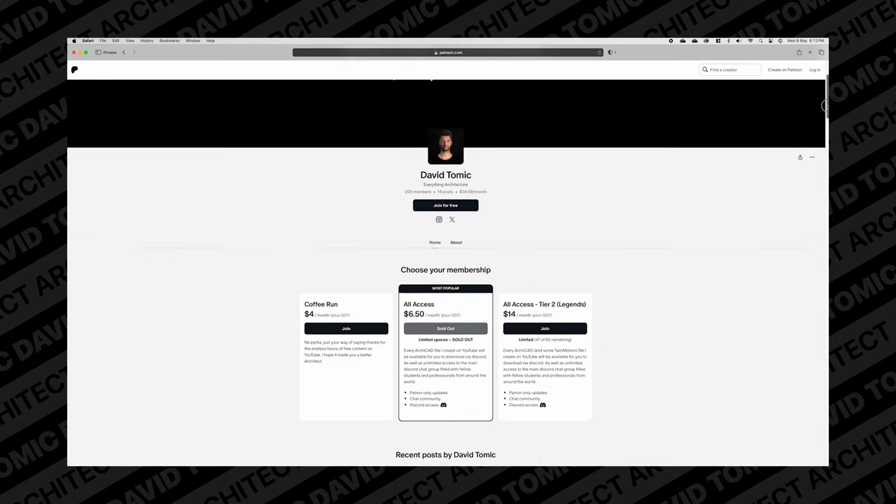
pyautogui.scroll(-3)
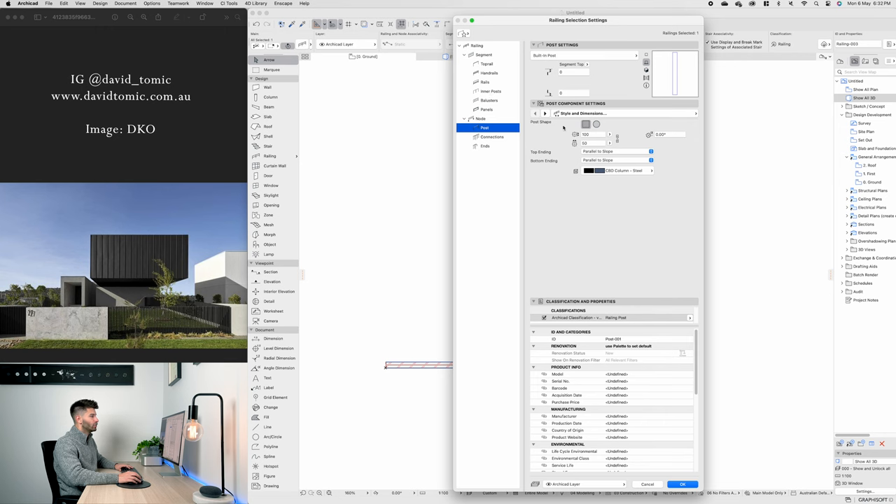
pyautogui.moveTo(512, 151)
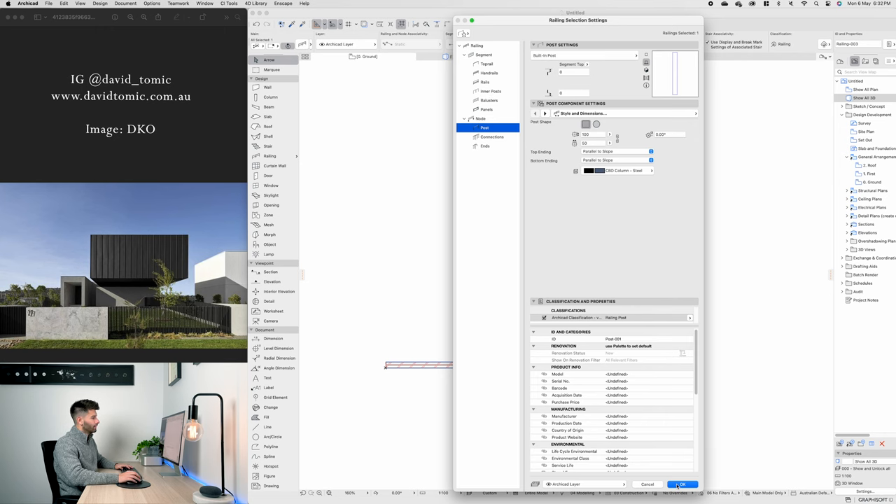
# Confirm the railing settings so the row of vertical balusters appears in 3D
pyautogui.click(680, 483)
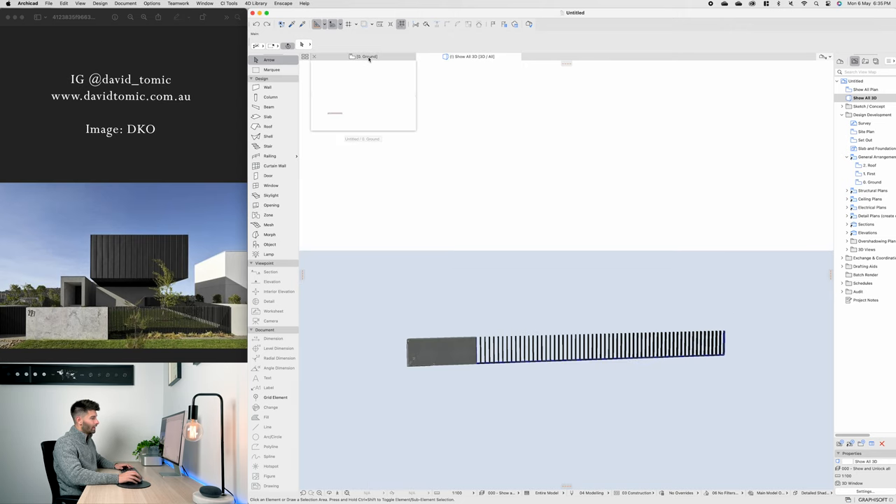
# On the ground plan, draw railing runs past both wall ends to form a U
pyautogui.click(566, 348)
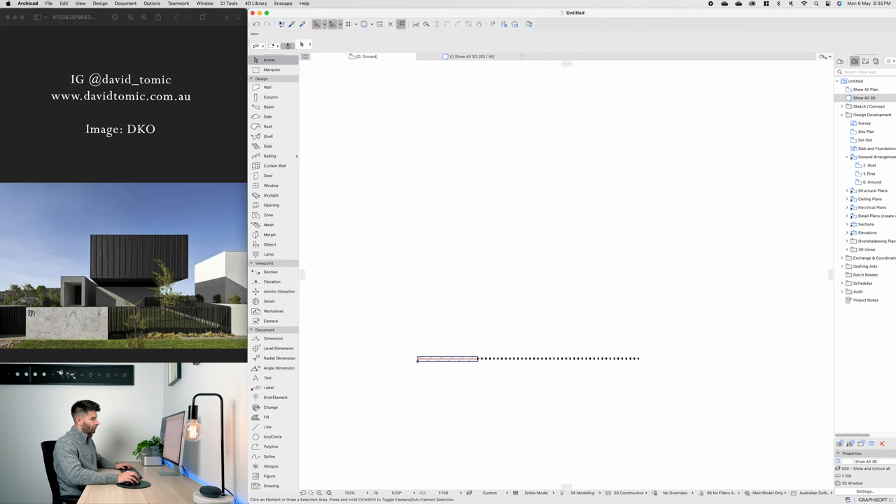
pyautogui.click(270, 155)
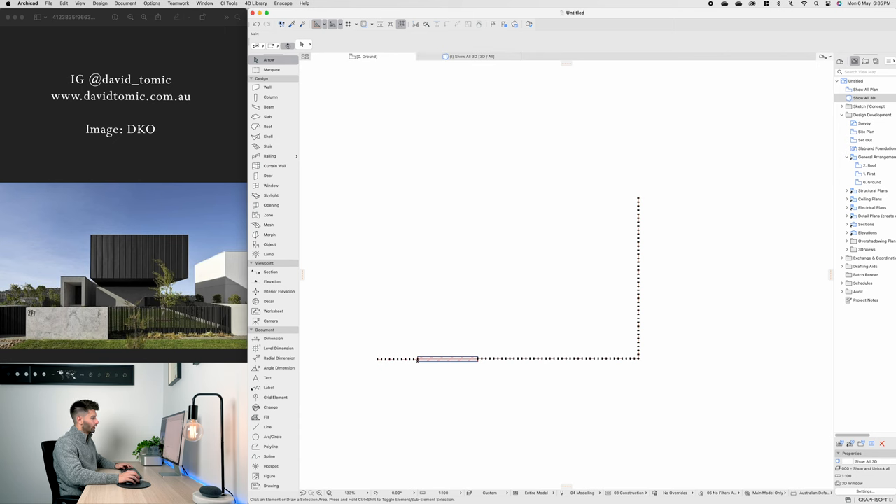
pyautogui.click(269, 156)
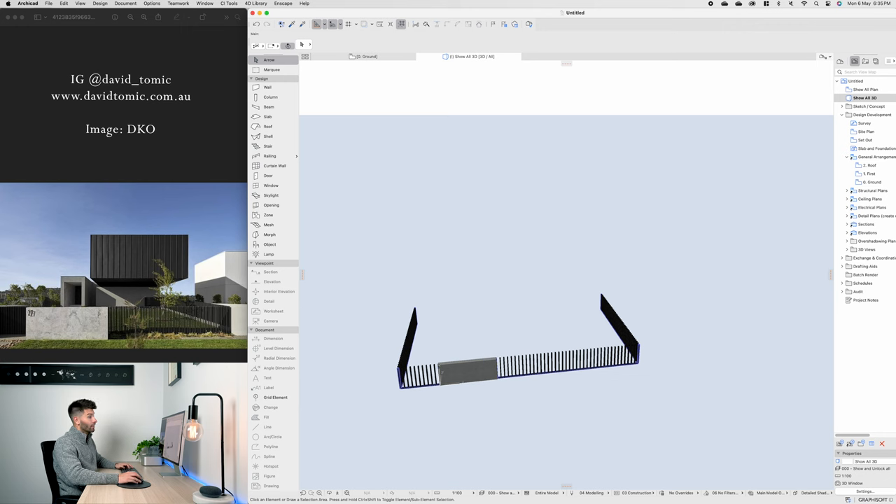
pyautogui.click(364, 56)
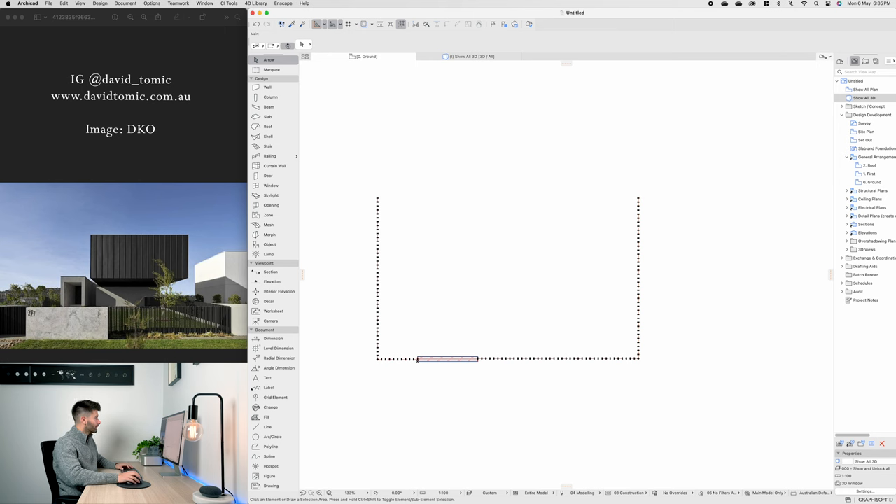
# Draw a slab and give it 250 thickness with Concrete - Light 23 surfaces
pyautogui.click(268, 116)
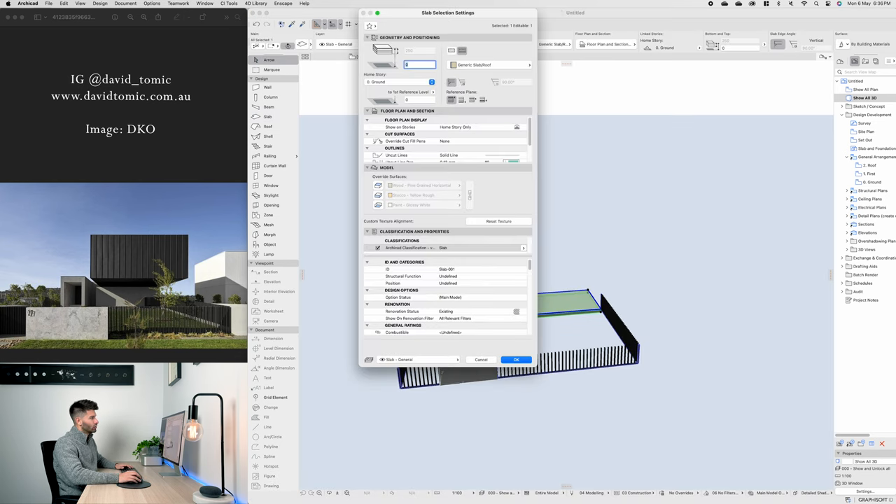
pyautogui.click(490, 65)
pyautogui.write('conc')
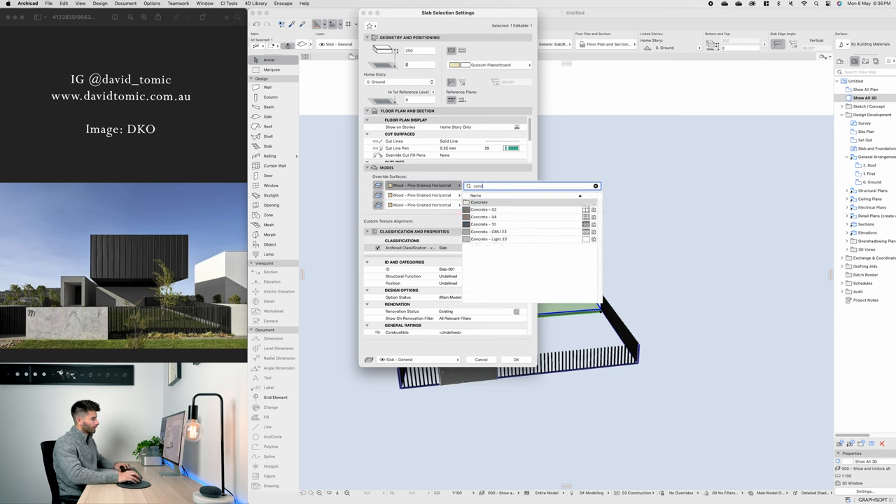
pyautogui.click(489, 239)
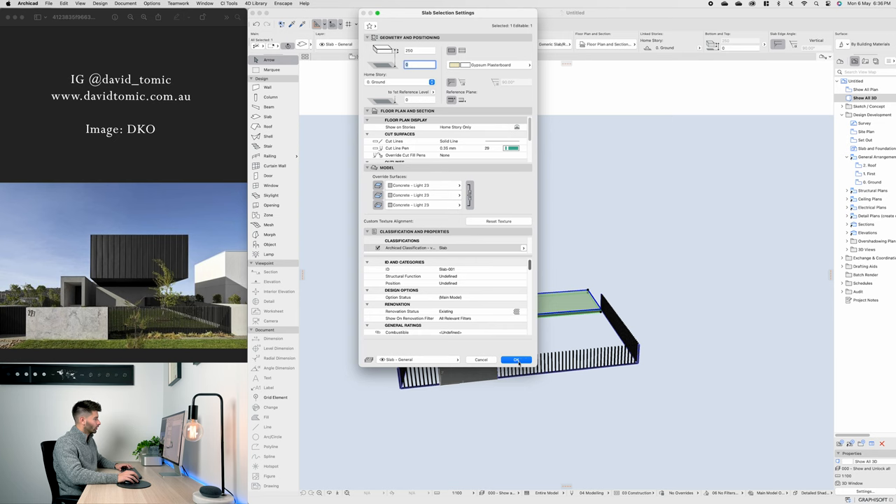
pyautogui.click(516, 359)
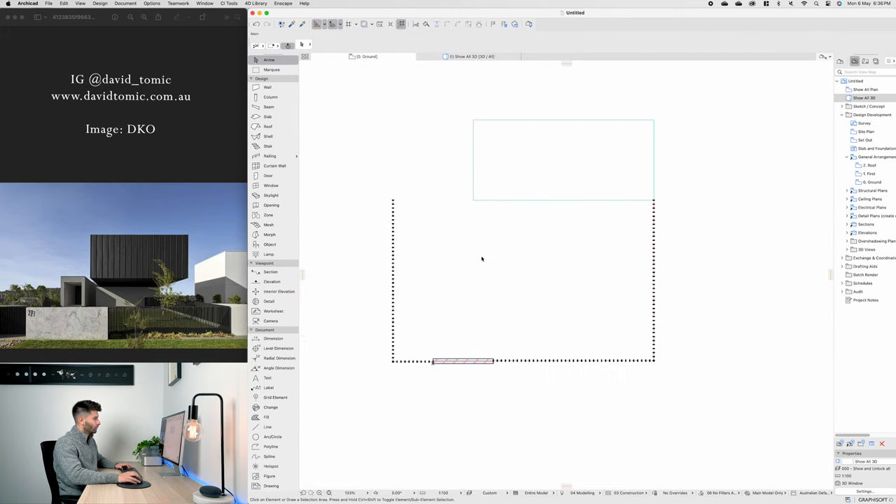
# Draw the left slab outline: two narrow strips joined by a connecting frame
pyautogui.click(267, 116)
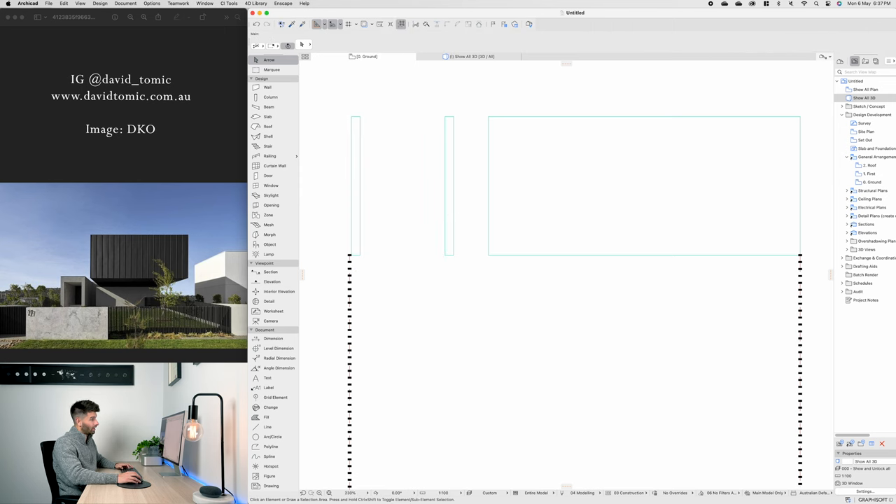
pyautogui.click(268, 116)
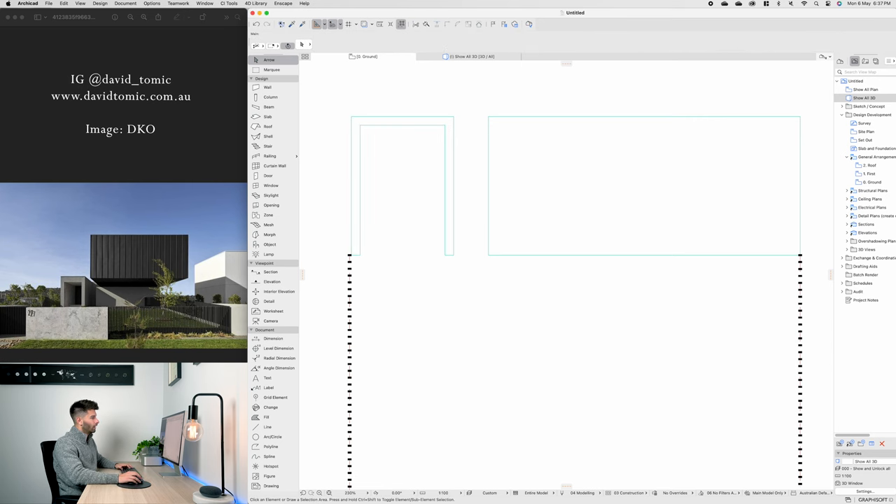
pyautogui.click(268, 116)
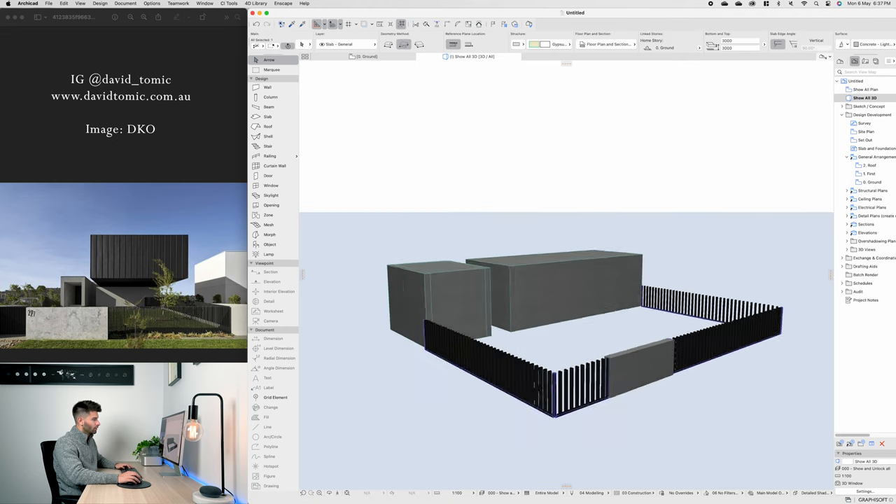
# Adjust the framed block's height, cap it with a thin black slab, return to plan
pyautogui.click(438, 290)
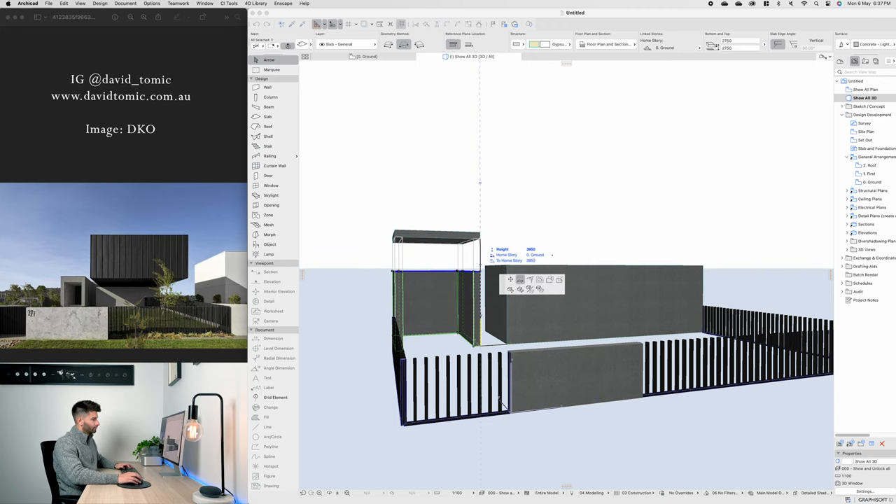
pyautogui.doubleClick(434, 336)
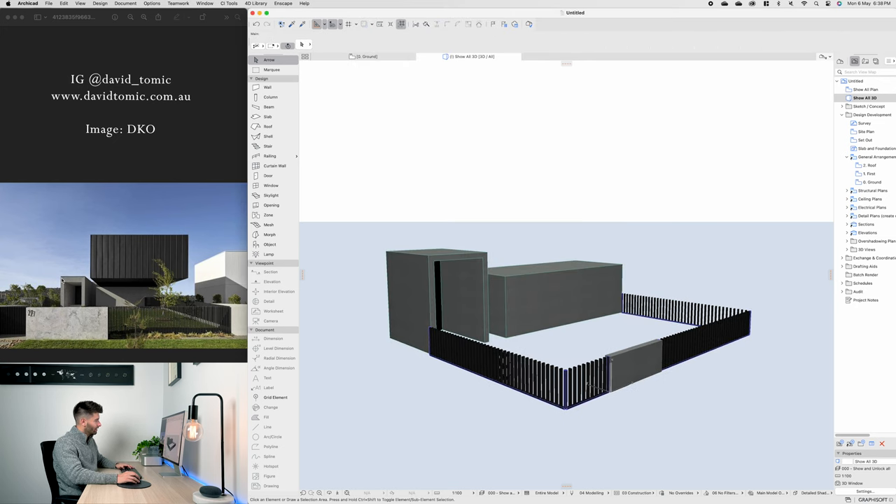
pyautogui.moveTo(272, 282)
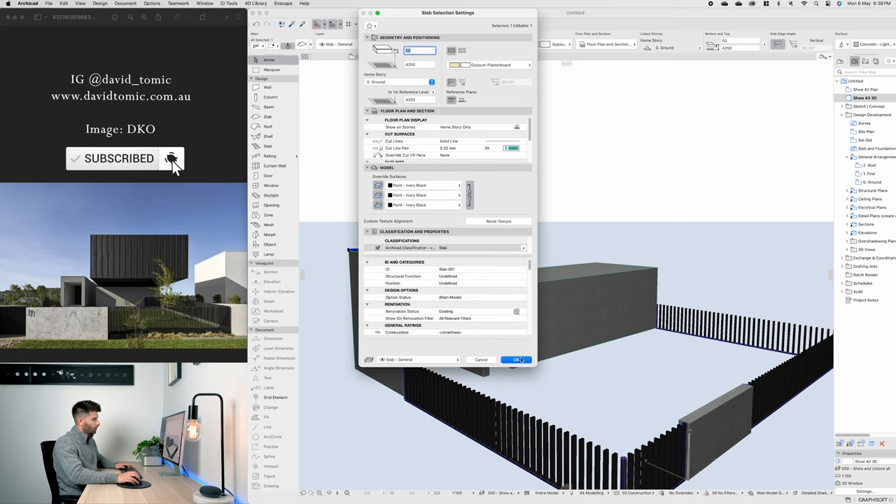
pyautogui.click(516, 359)
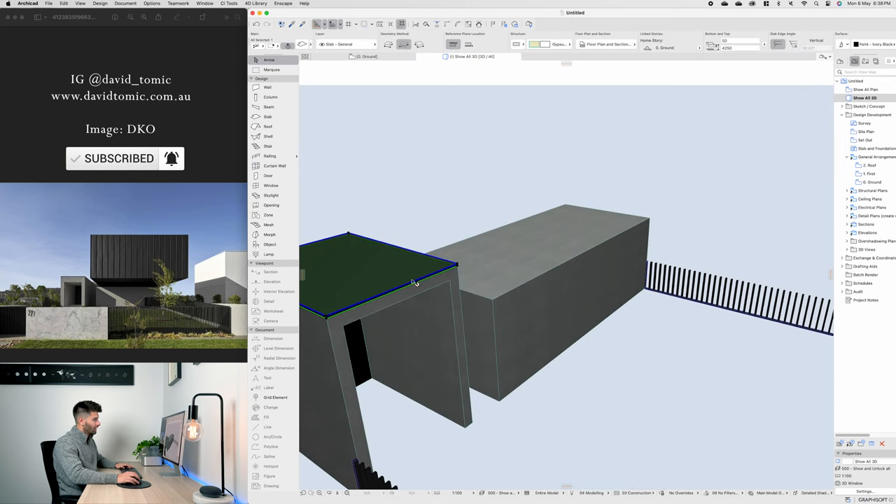
pyautogui.click(413, 282)
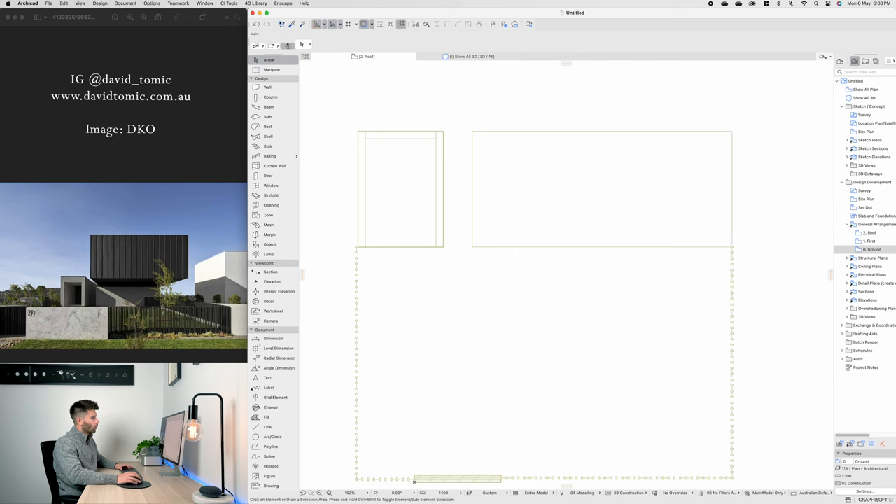
# Start a polywall outline for the upper box walls on the Roof plan
pyautogui.click(269, 87)
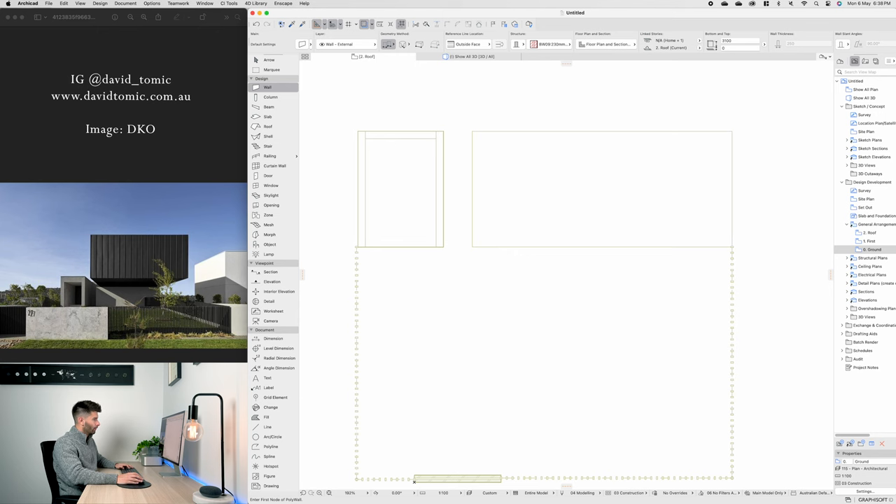
pyautogui.click(473, 132)
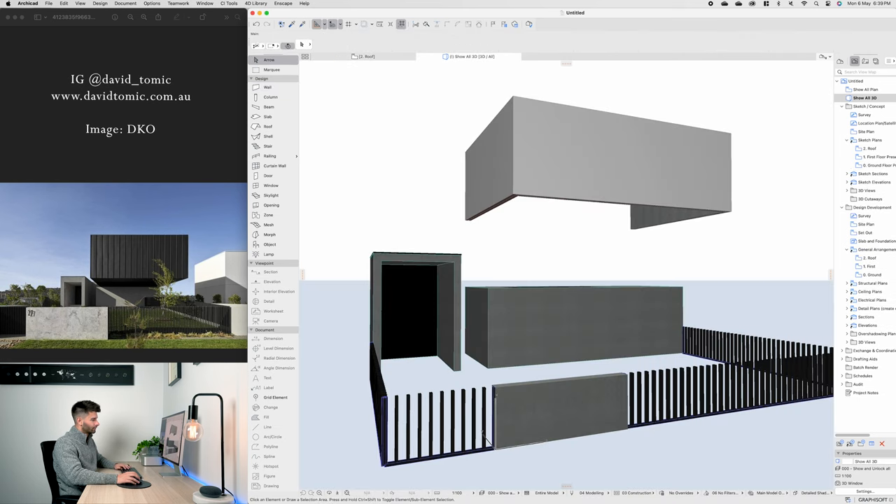
# Orbit the 3D model, then switch back to the 2. Roof storey plan
pyautogui.click(595, 161)
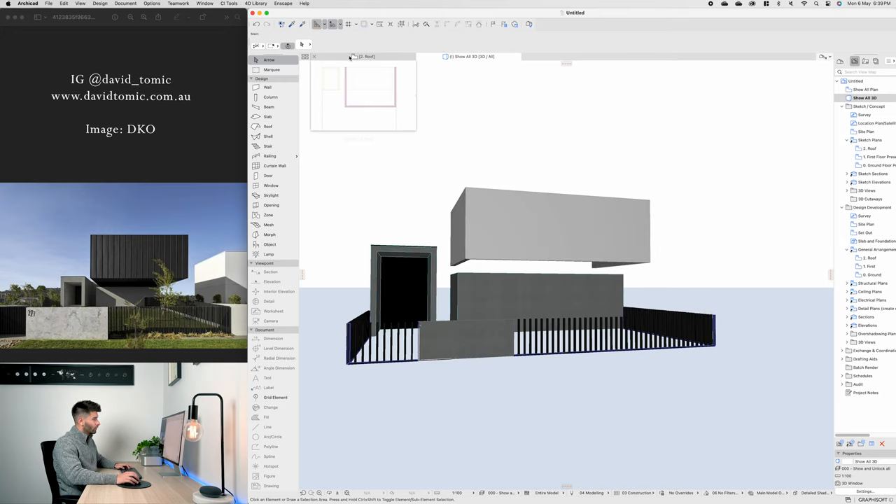
pyautogui.click(268, 87)
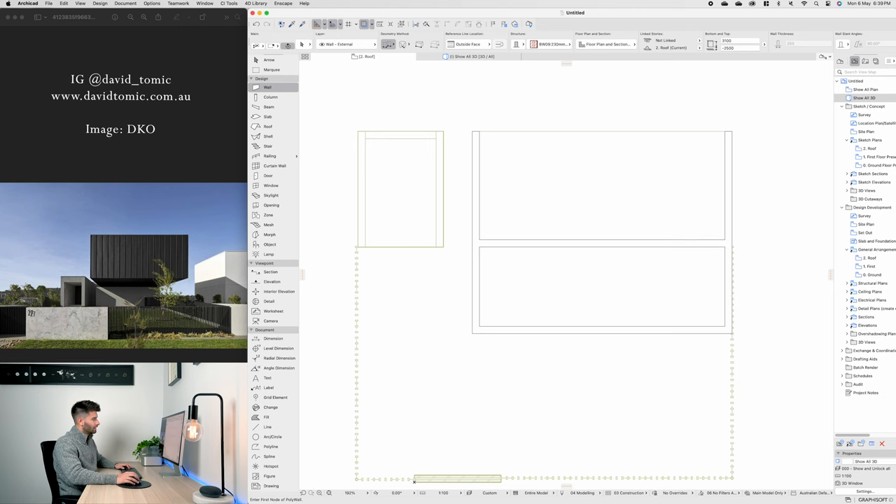
# Start a polywall outline with a negative bottom offset beneath the upper box
pyautogui.click(865, 98)
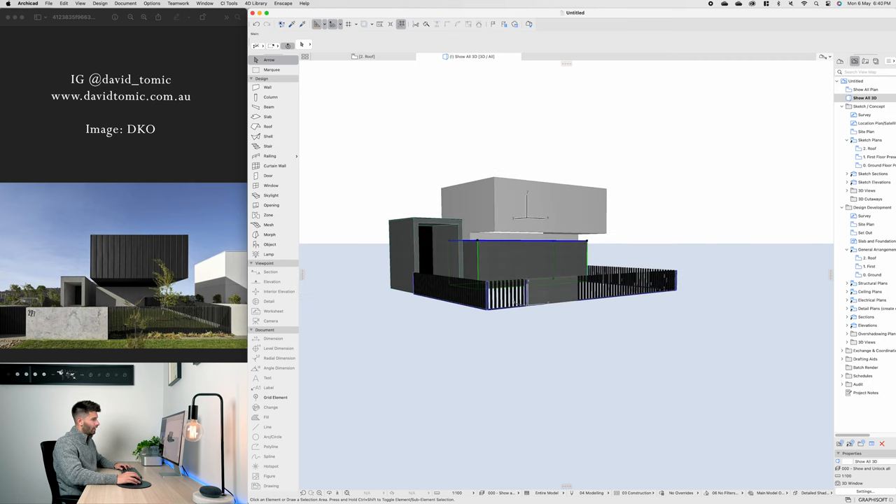
# Give the selected slab Ivory Black surface overrides, then reopen the 2. Roof plan
pyautogui.click(268, 116)
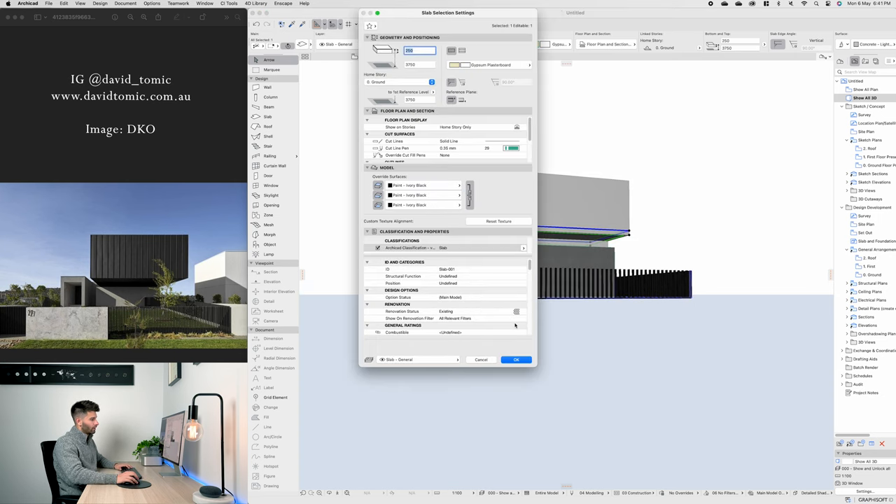
pyautogui.click(515, 359)
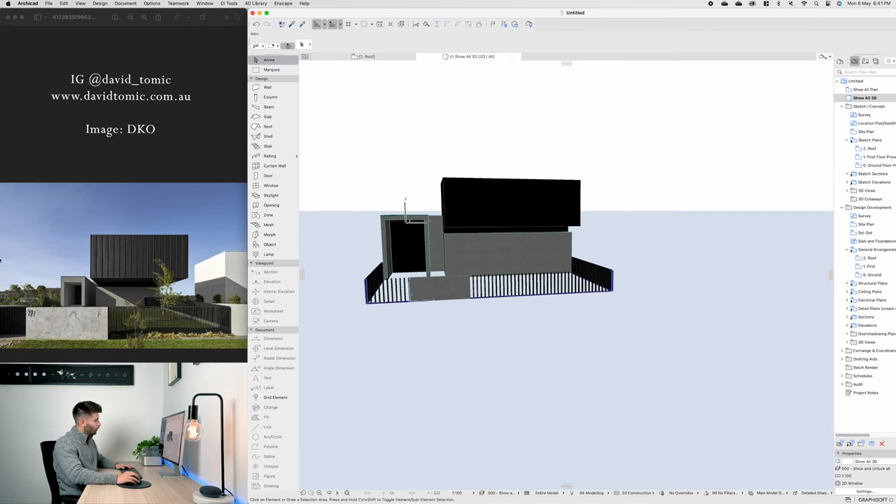
pyautogui.moveTo(117, 239)
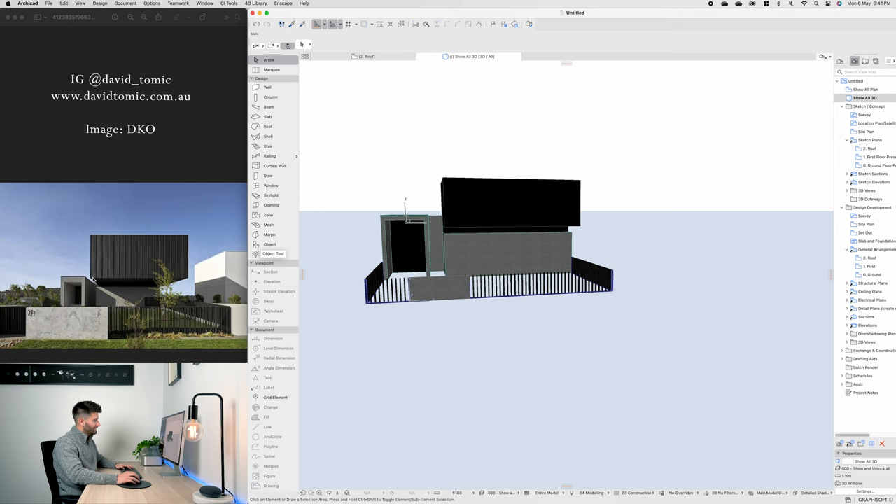
pyautogui.moveTo(129, 273)
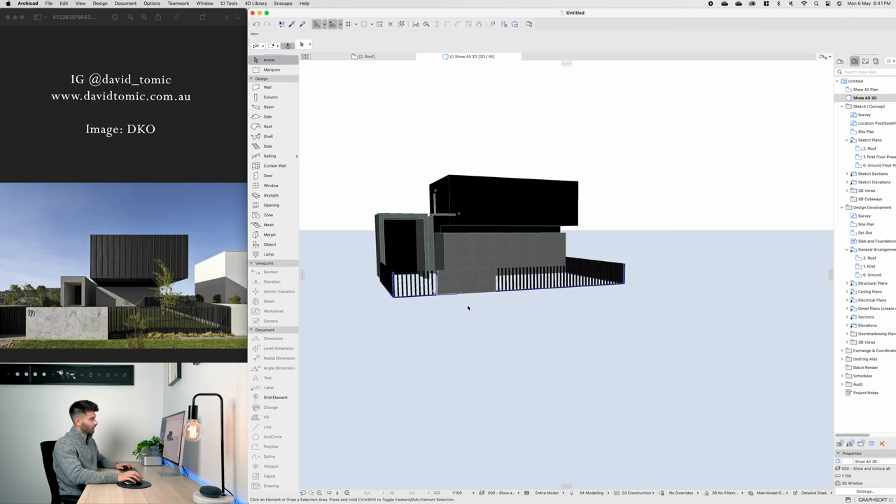
pyautogui.click(366, 56)
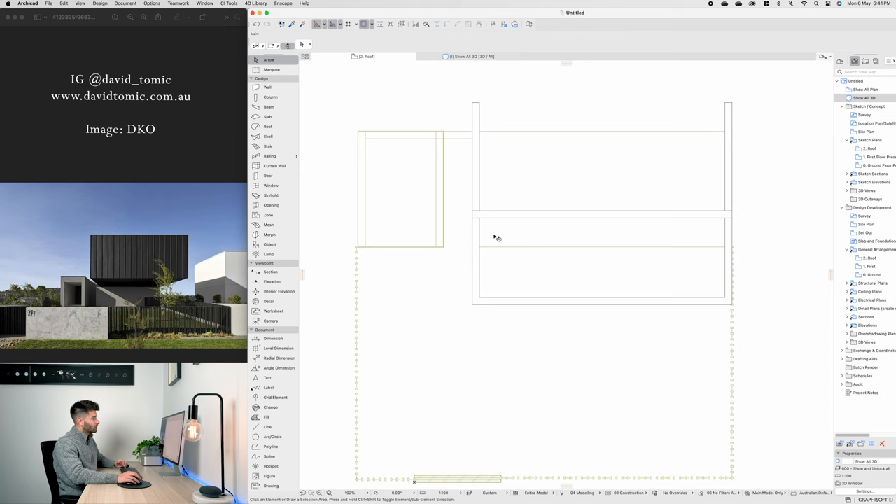
# Place a column and spread copies at 320 spacing along the upper box edge
pyautogui.click(270, 97)
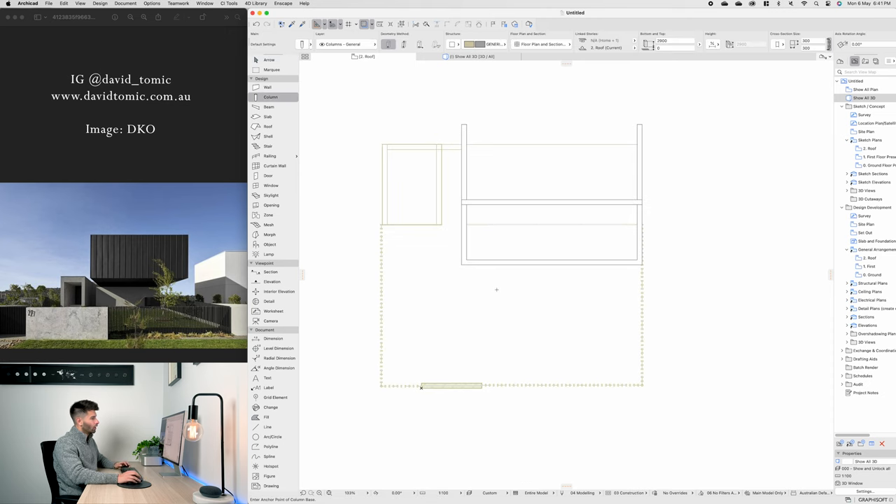
pyautogui.doubleClick(270, 97)
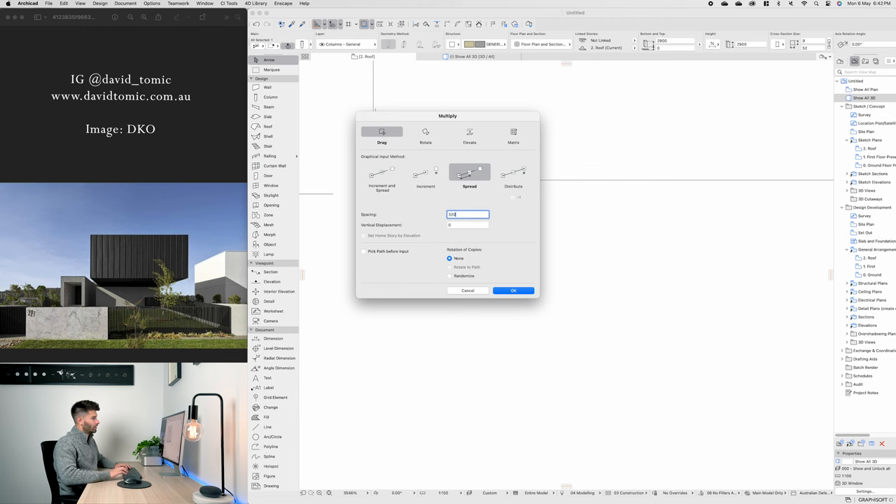
pyautogui.click(513, 290)
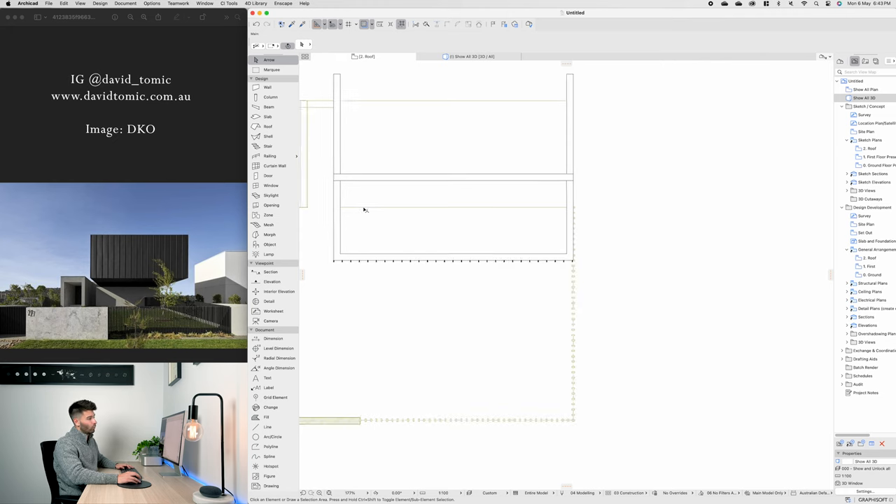
# Add a CI Tools Wall Covering to the upper box walls using COLORBOND Monument paint
pyautogui.click(392, 175)
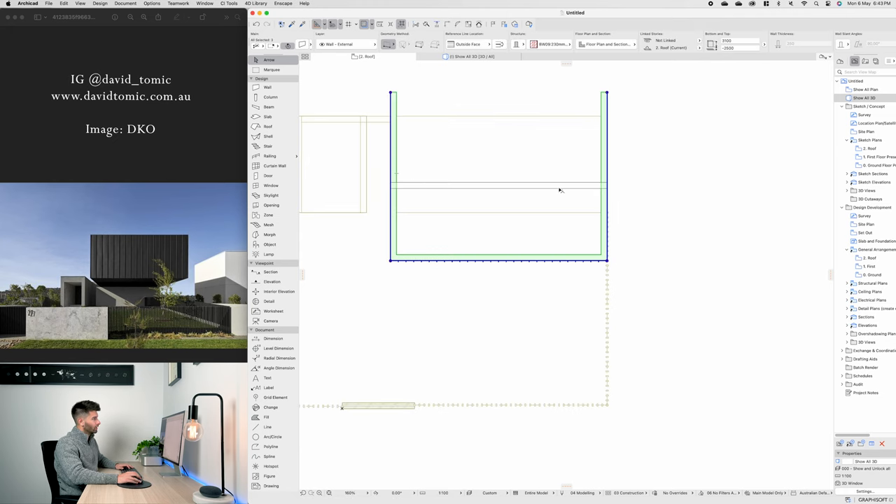
pyautogui.click(228, 4)
pyautogui.write('mo')
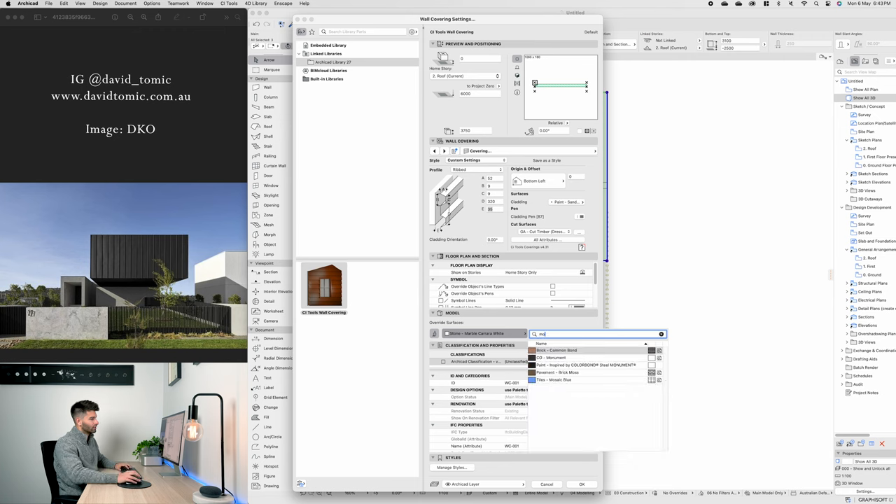
pyautogui.click(587, 364)
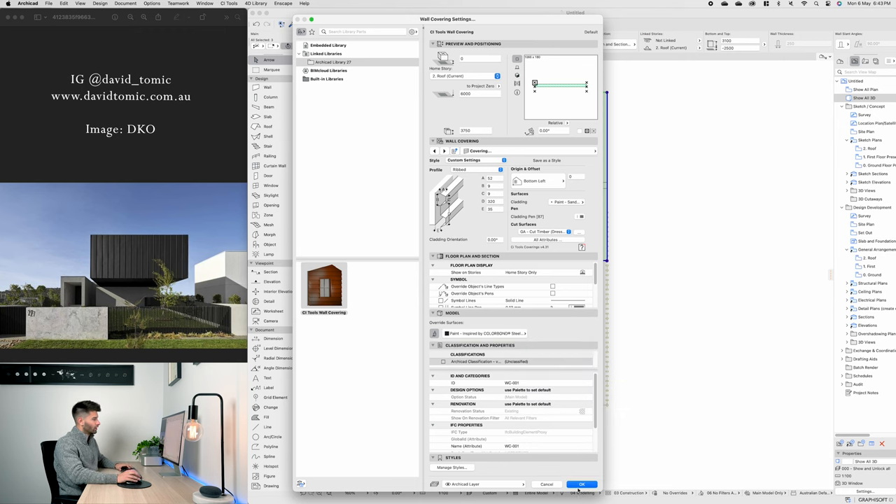
pyautogui.click(581, 484)
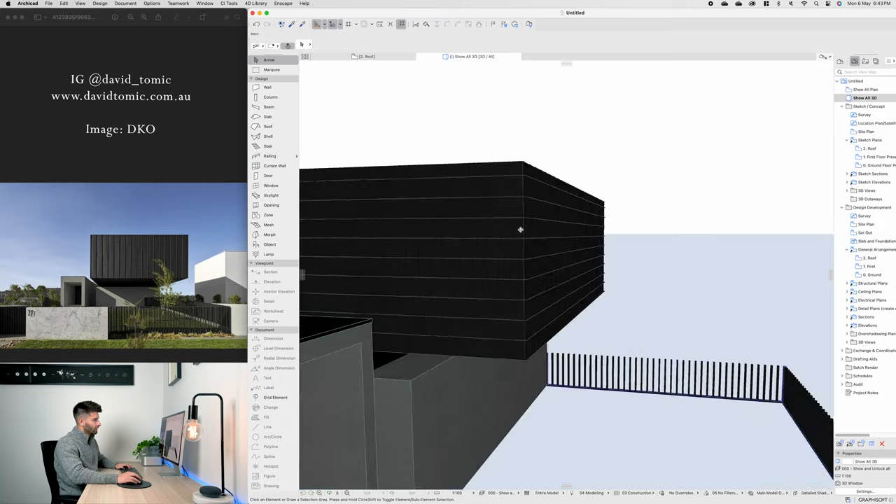
# Set the cladding orientation to 90° and orbit to inspect the vertical ribs and underside
pyautogui.click(520, 230)
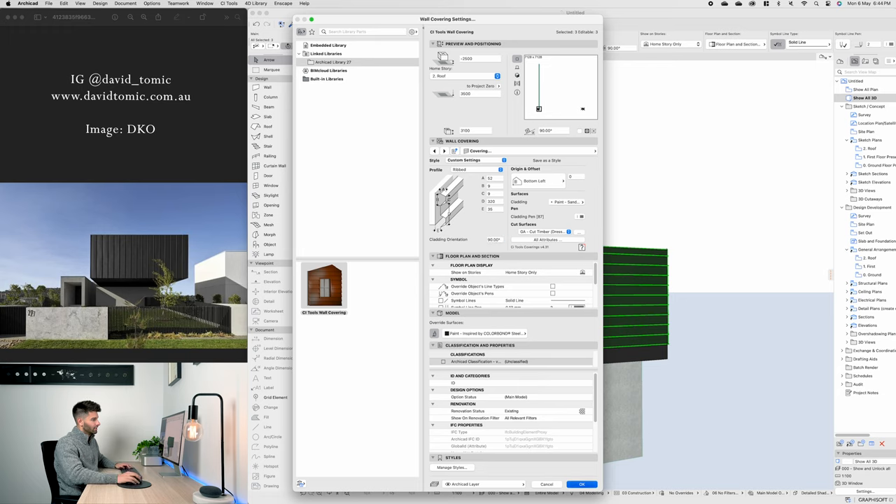
pyautogui.click(582, 484)
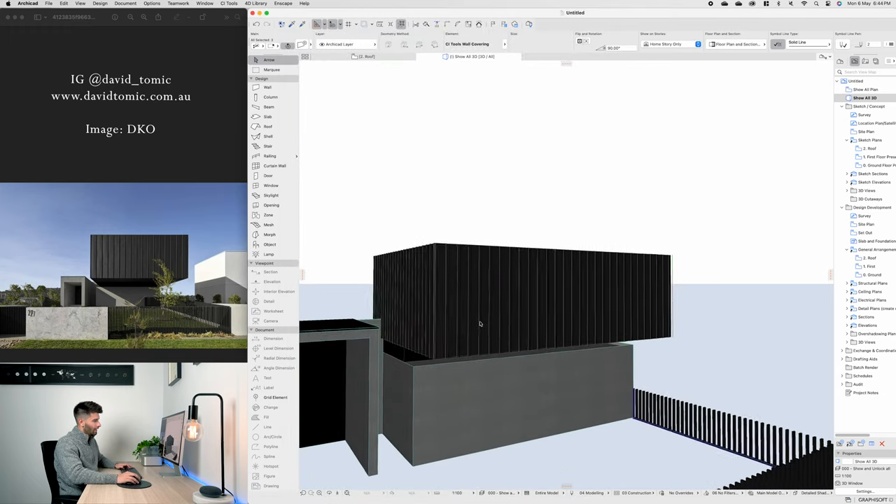
pyautogui.moveTo(480, 323); pyautogui.dragTo(422, 297)
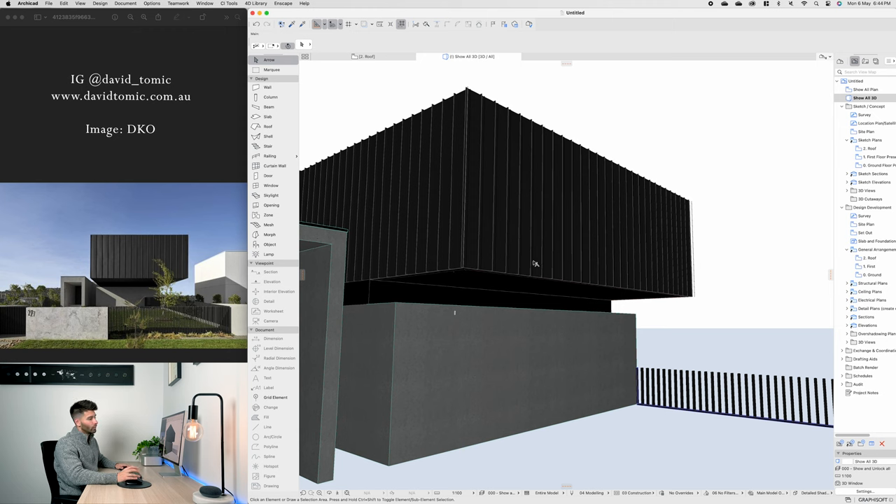
pyautogui.moveTo(483, 199)
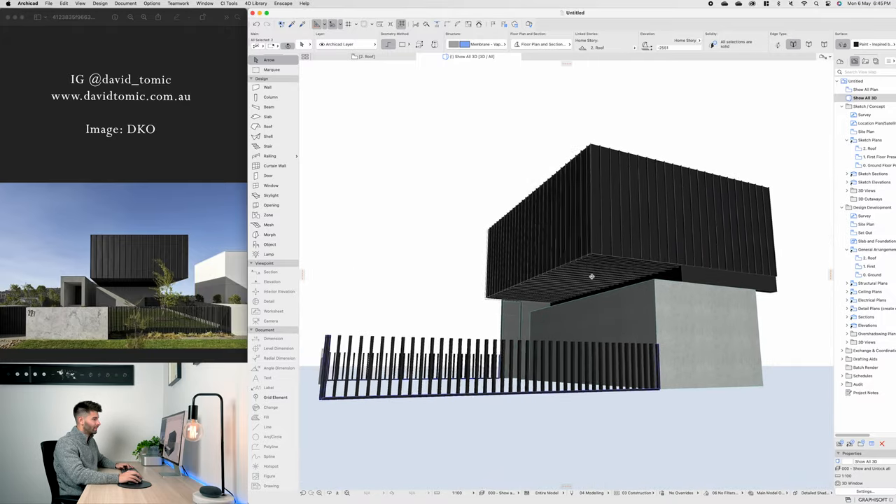
pyautogui.moveTo(592, 276); pyautogui.dragTo(483, 245)
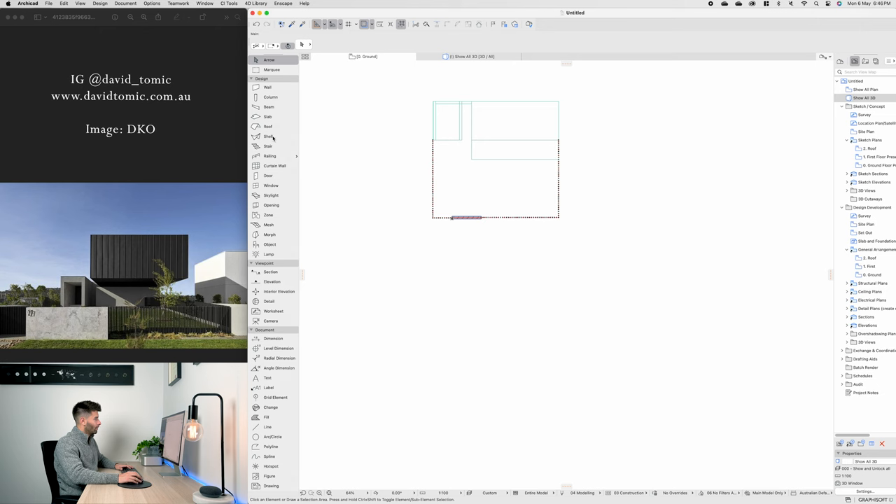
# Give the site mesh a Grass - Green top surface override
pyautogui.click(269, 225)
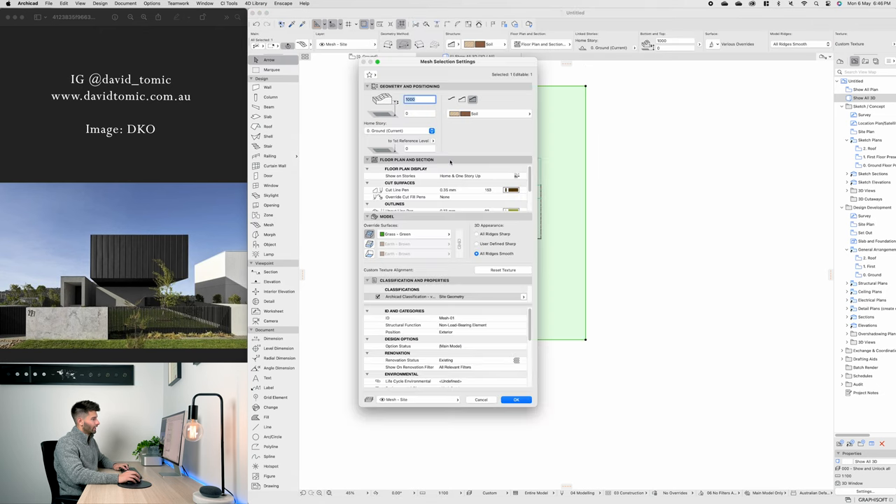
pyautogui.click(515, 400)
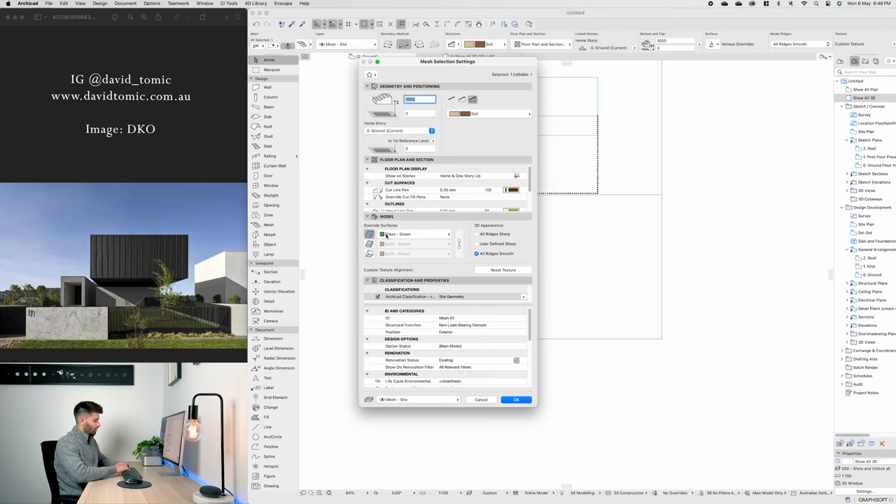
pyautogui.click(516, 399)
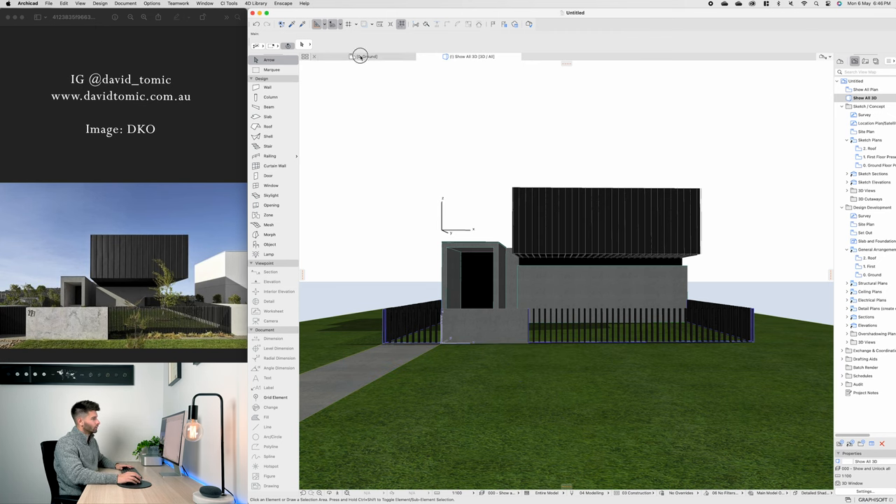
# Switch to the 0. Ground floor plan
pyautogui.click(267, 116)
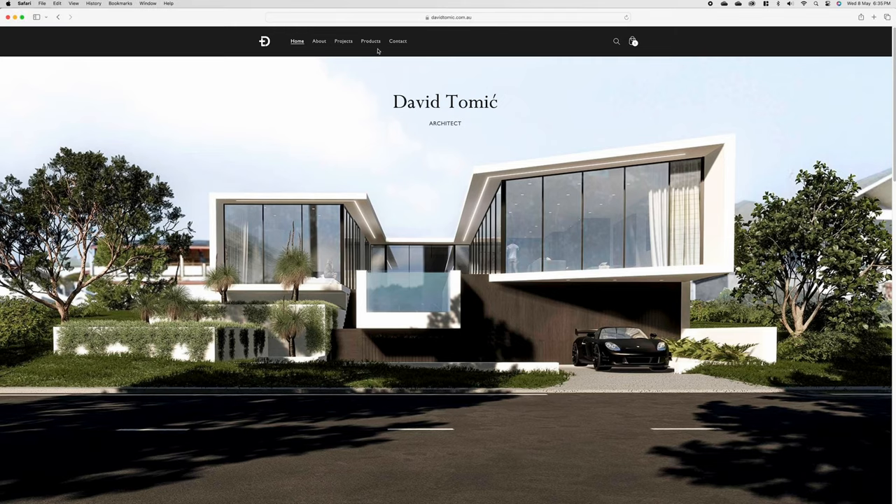
# Open the Construction Drawings Checklist from the store's Products page and scroll its preview
pyautogui.click(371, 41)
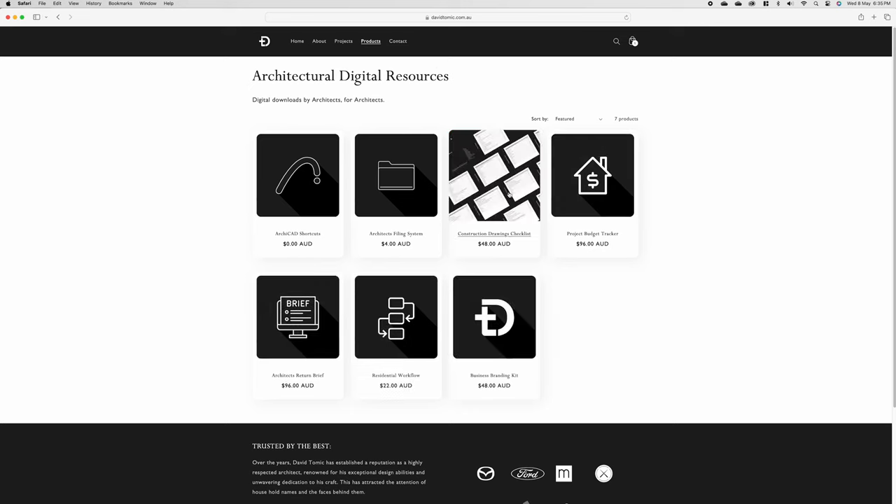
pyautogui.click(493, 175)
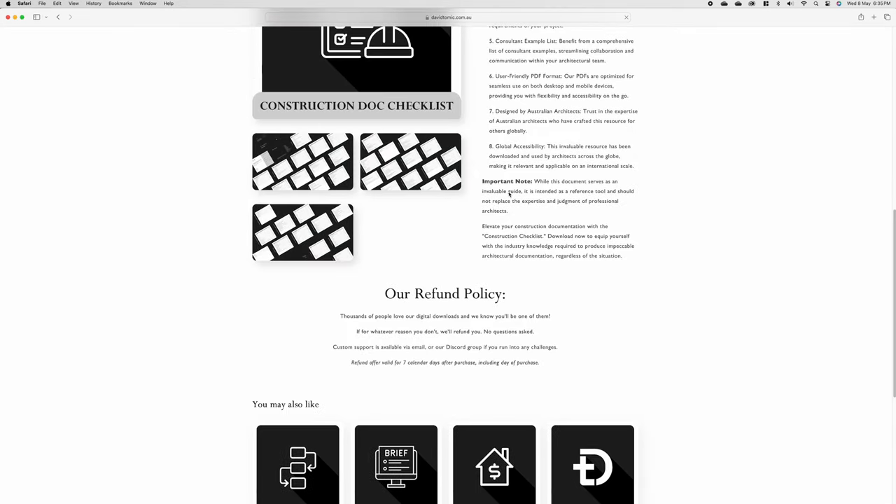
pyautogui.click(303, 162)
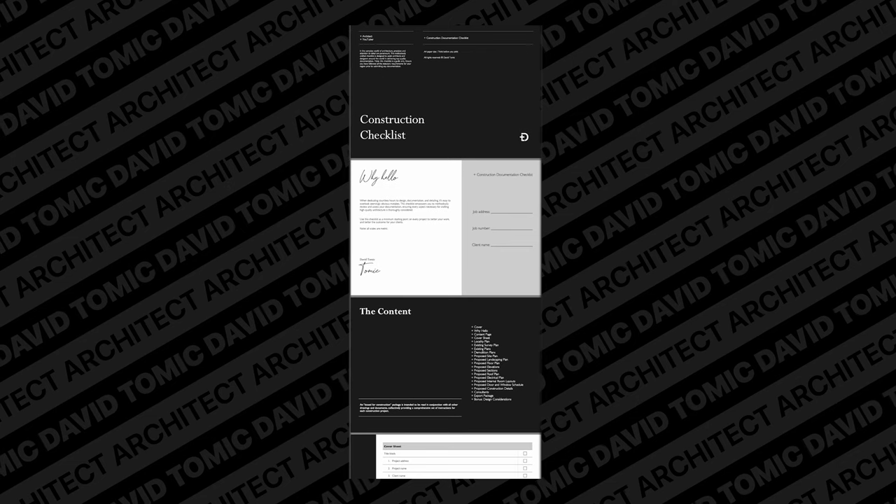
pyautogui.scroll(-3)
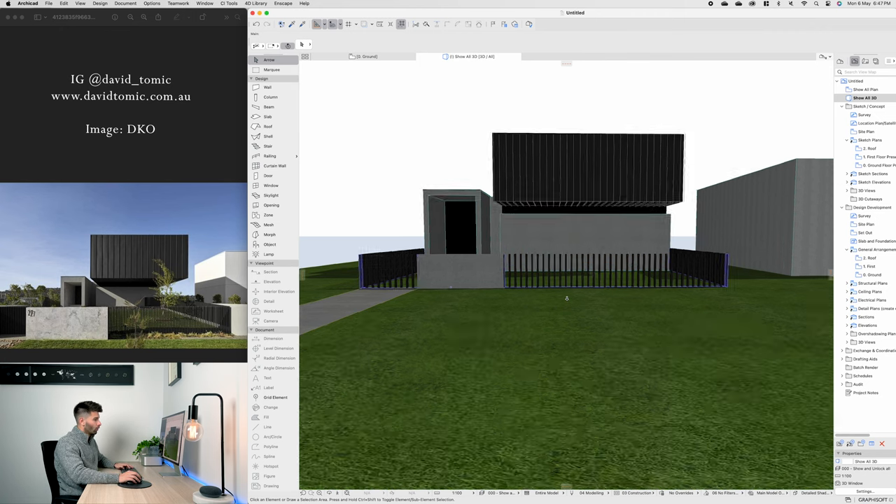
pyautogui.click(365, 56)
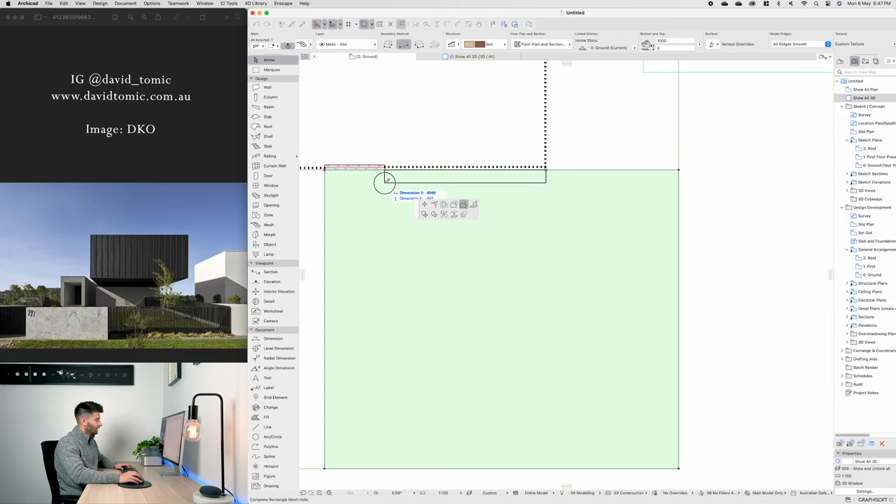
# Finish the rectangular hole in the green site mesh beside the right-hand block
pyautogui.click(267, 86)
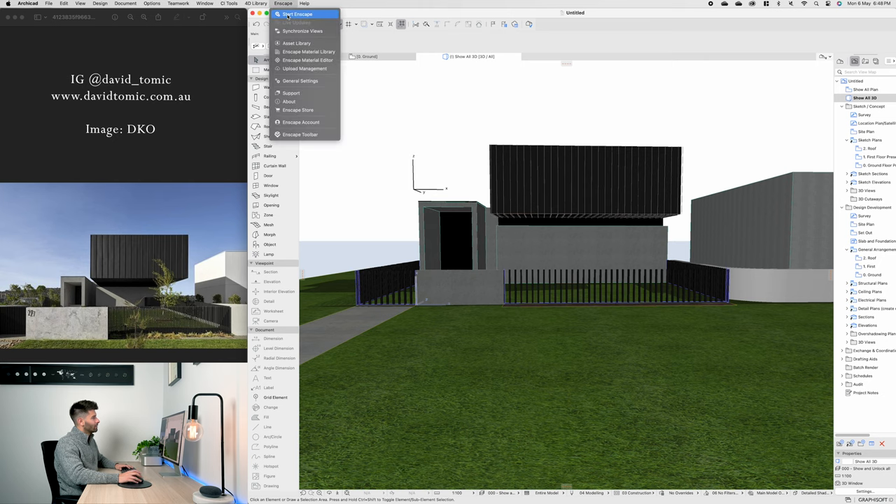
# Start the live Enscape render of the house massing
pyautogui.click(298, 14)
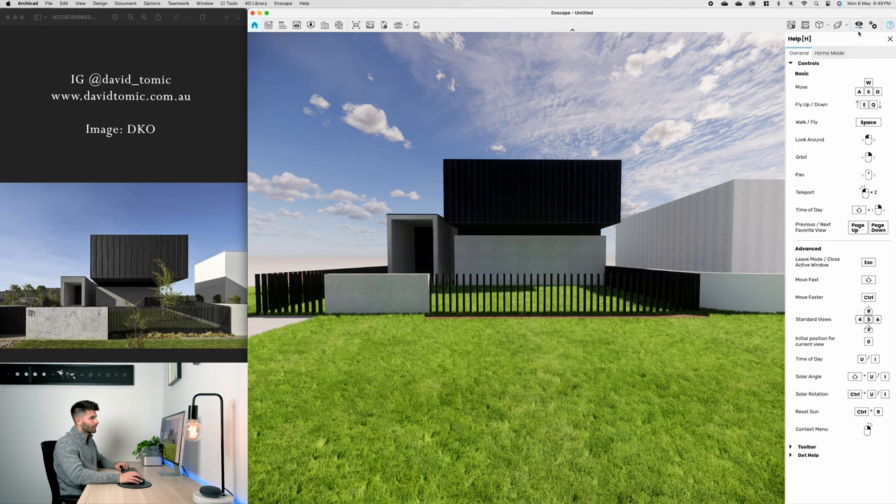
pyautogui.moveTo(859, 25)
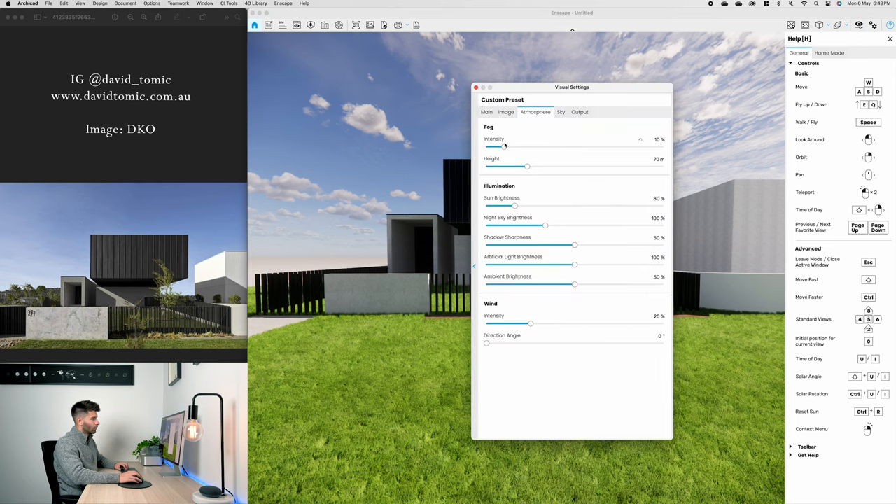
# Load the clear-sky HDRI as the sky and keep rendering quality at High
pyautogui.click(561, 112)
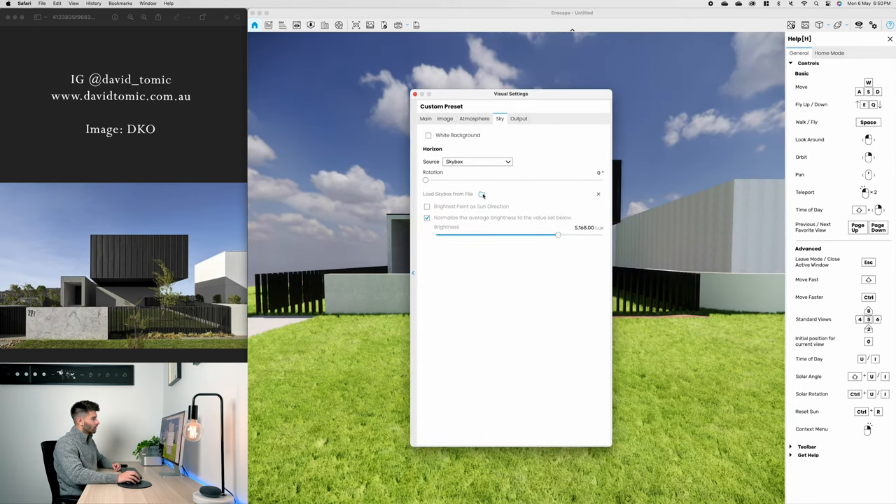
pyautogui.click(482, 194)
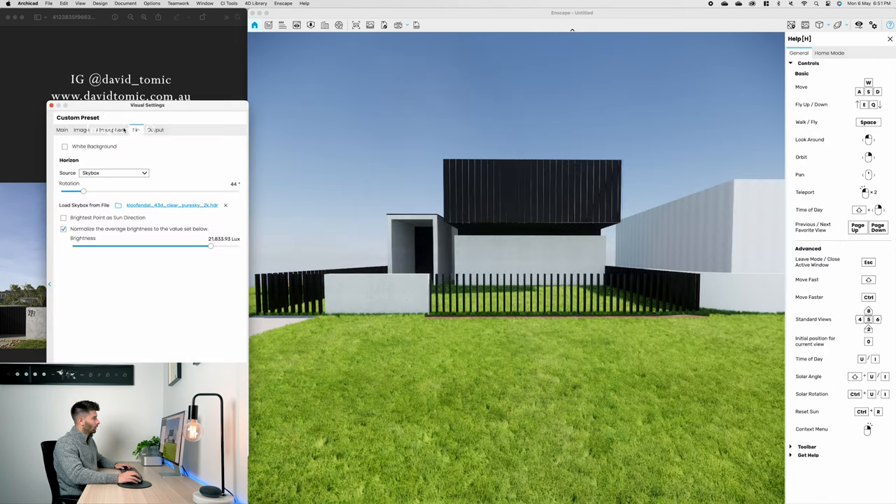
pyautogui.click(81, 129)
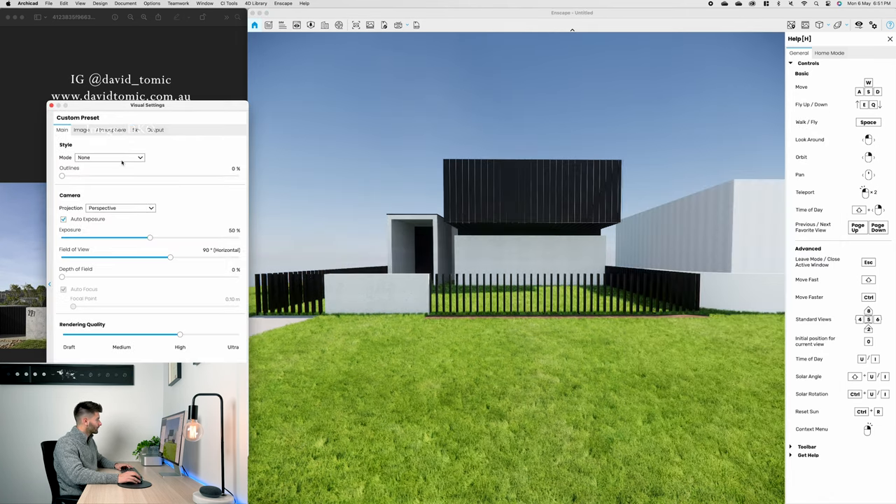
pyautogui.moveTo(180, 334); pyautogui.dragTo(238, 334)
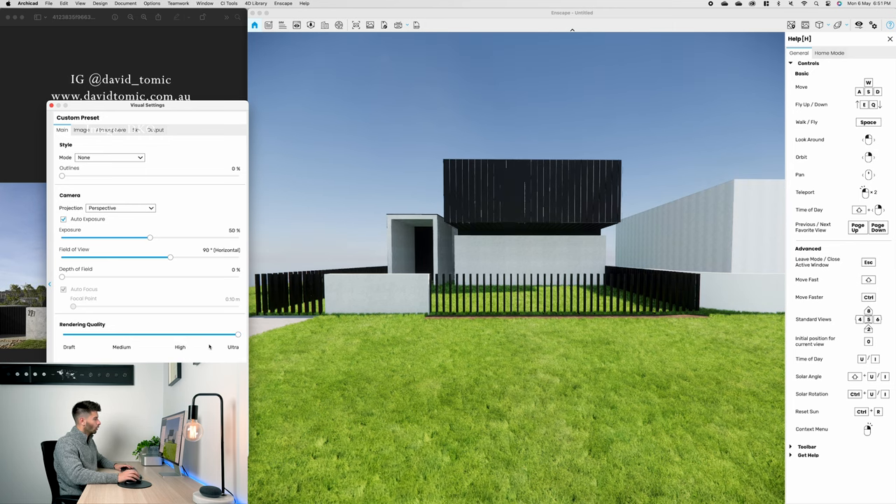
pyautogui.moveTo(232, 340)
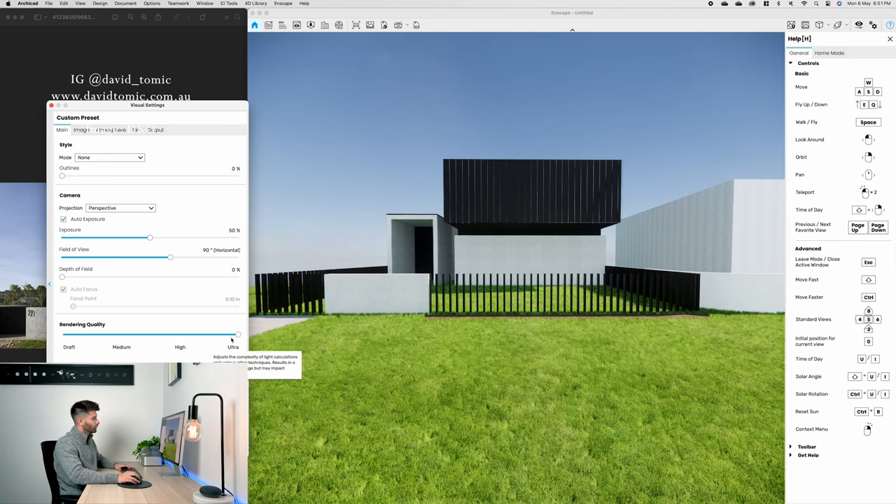
pyautogui.moveTo(238, 334); pyautogui.dragTo(178, 335)
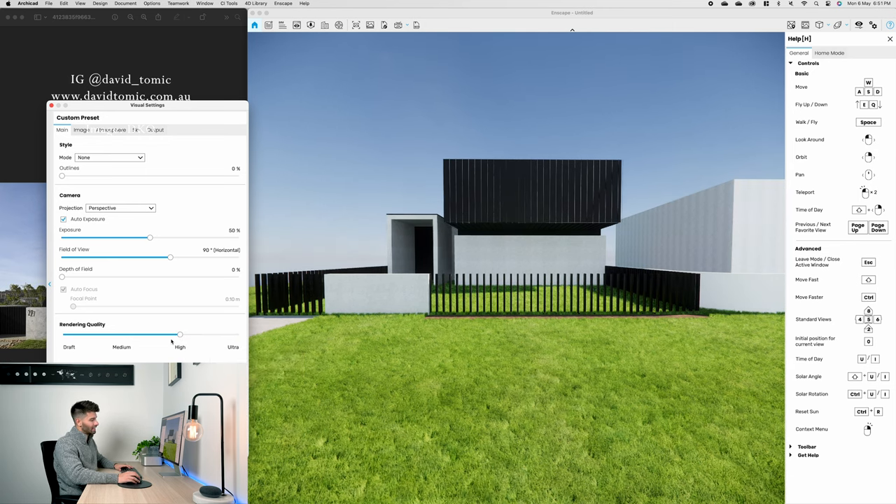
pyautogui.moveTo(179, 343)
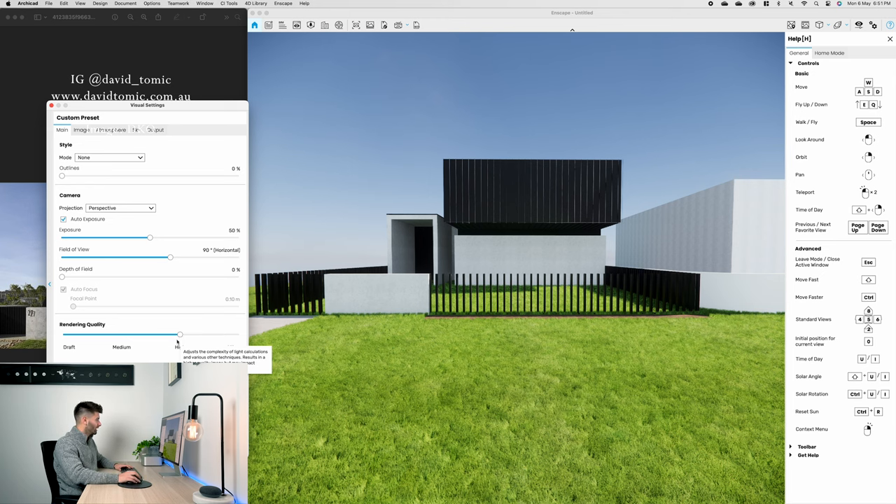
# Set the camera field of view to 85°
pyautogui.moveTo(170, 256); pyautogui.dragTo(165, 257)
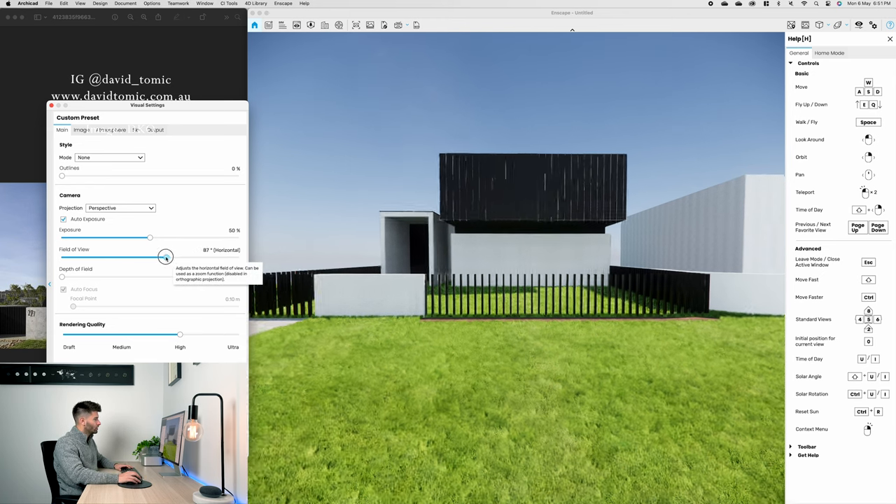
pyautogui.moveTo(147, 105); pyautogui.dragTo(330, 137)
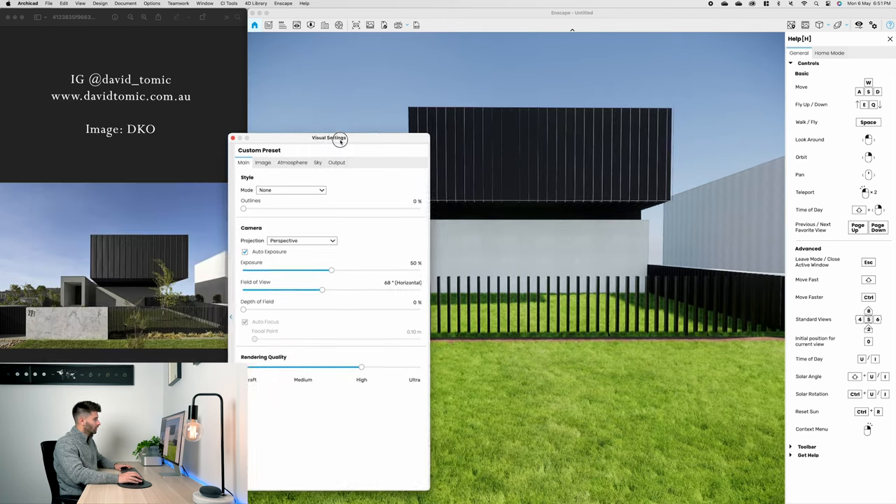
pyautogui.moveTo(329, 138); pyautogui.dragTo(353, 125)
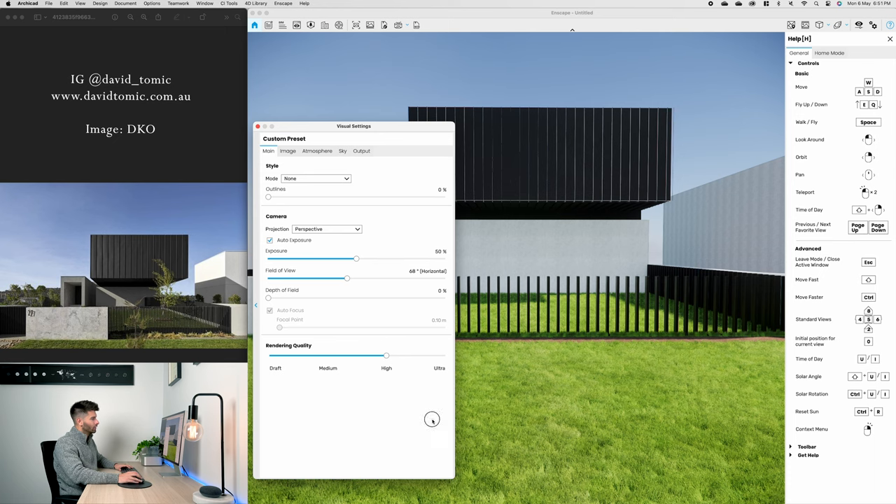
pyautogui.moveTo(354, 126); pyautogui.dragTo(792, 102)
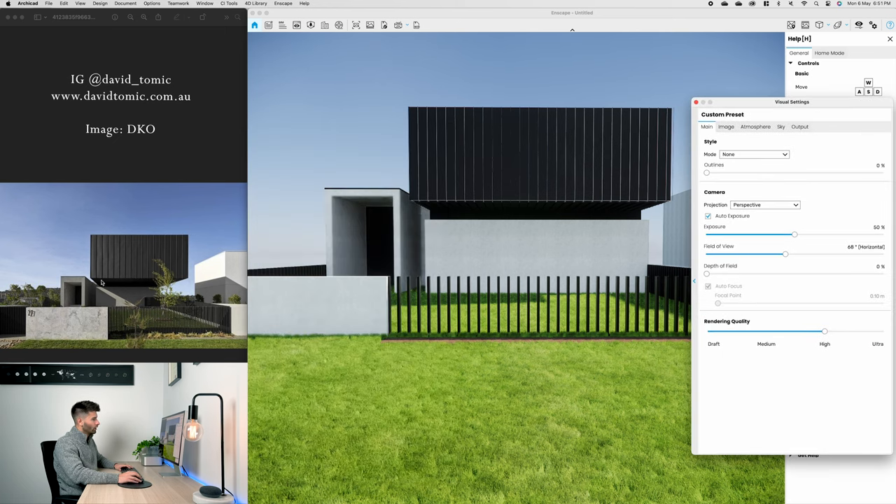
pyautogui.moveTo(785, 254)
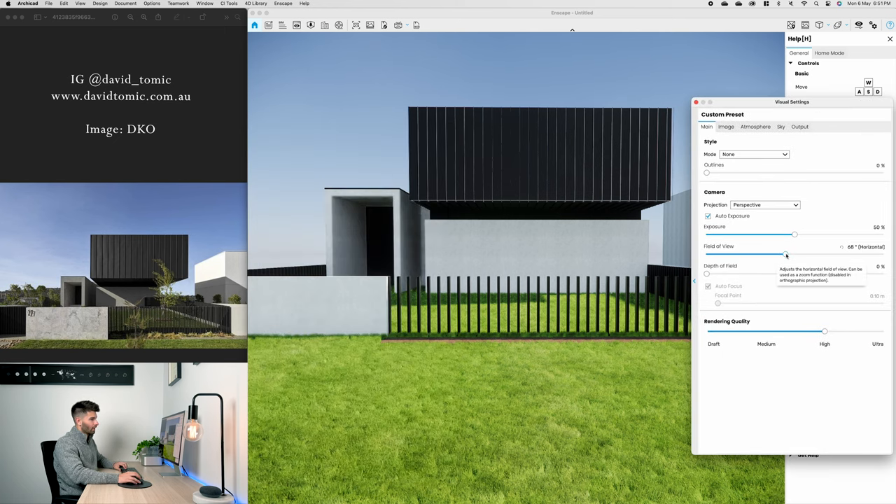
pyautogui.moveTo(785, 253); pyautogui.dragTo(792, 252)
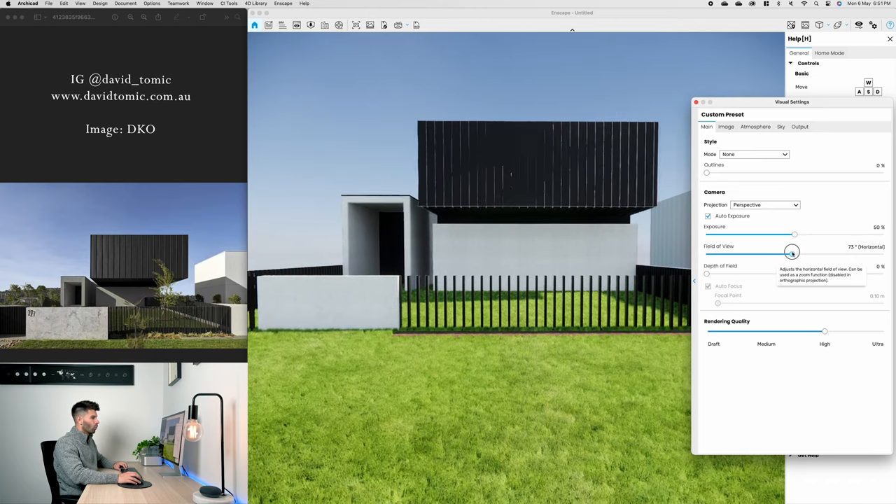
pyautogui.moveTo(791, 251); pyautogui.dragTo(789, 251)
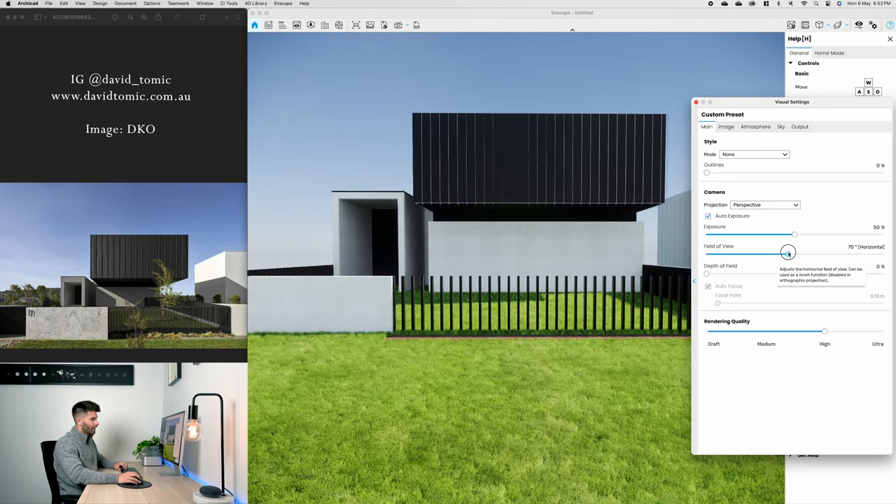
pyautogui.moveTo(788, 253); pyautogui.dragTo(794, 252)
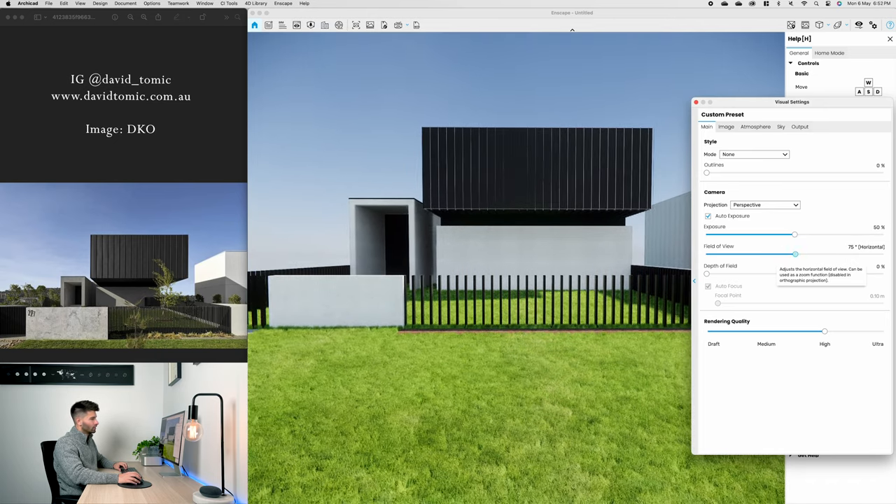
pyautogui.moveTo(794, 253); pyautogui.dragTo(807, 253)
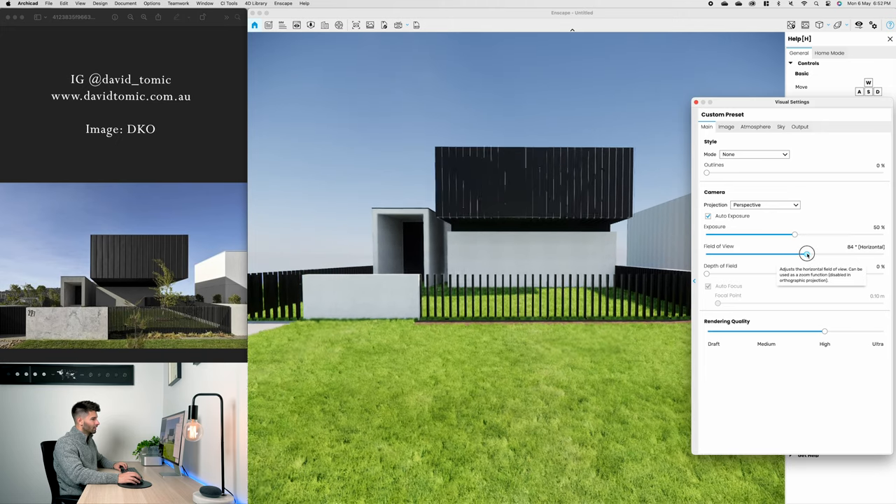
pyautogui.moveTo(807, 254); pyautogui.dragTo(808, 253)
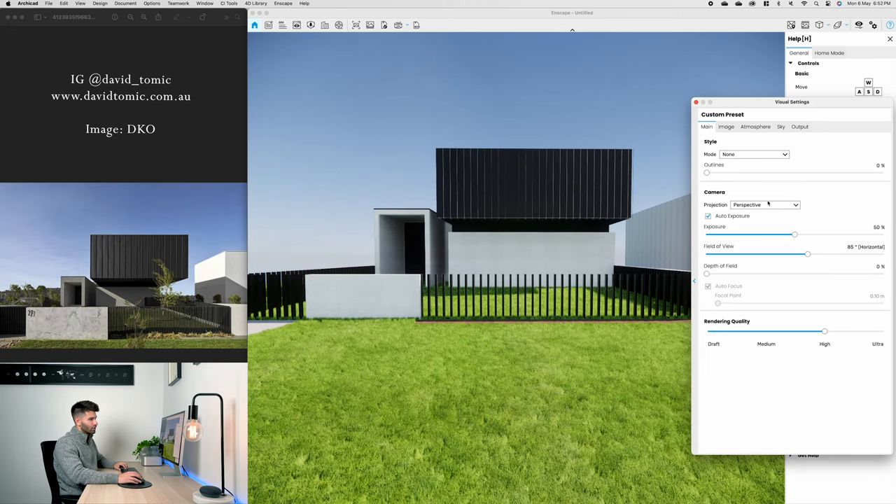
# Raise the highlights correction to 22% and lift the shadows to about 15%
pyautogui.click(694, 127)
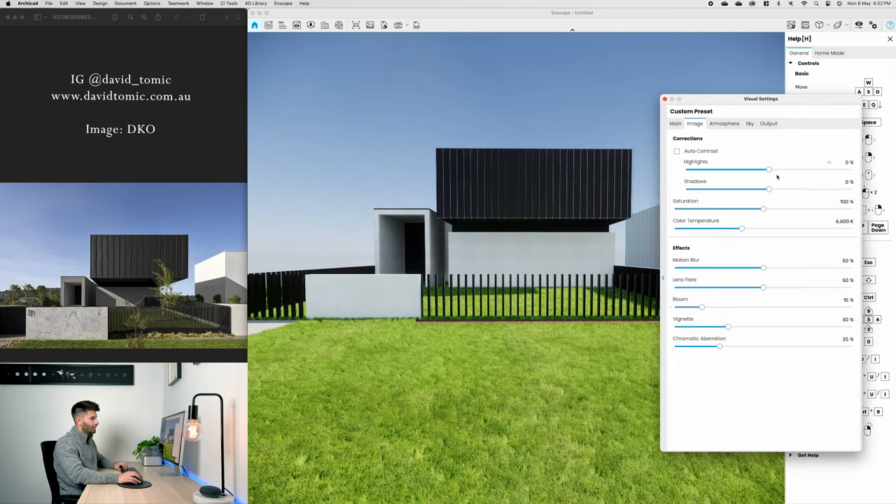
pyautogui.moveTo(769, 169); pyautogui.dragTo(786, 169)
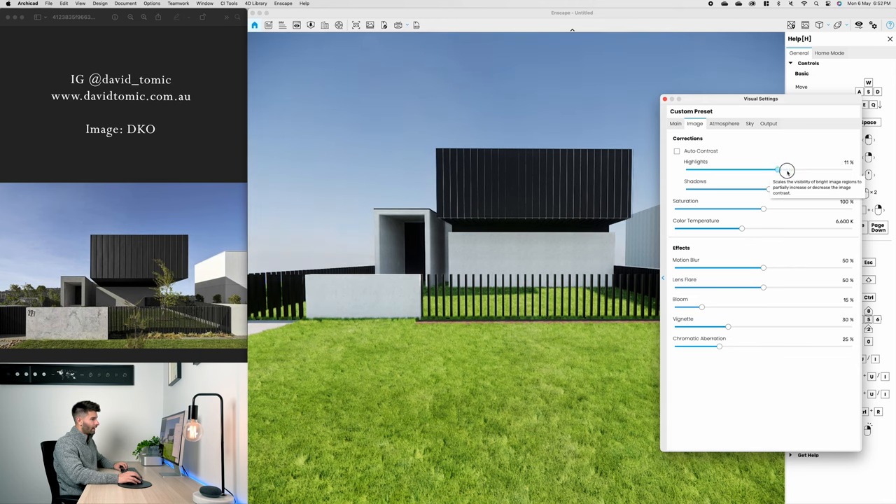
pyautogui.moveTo(763, 190); pyautogui.dragTo(761, 190)
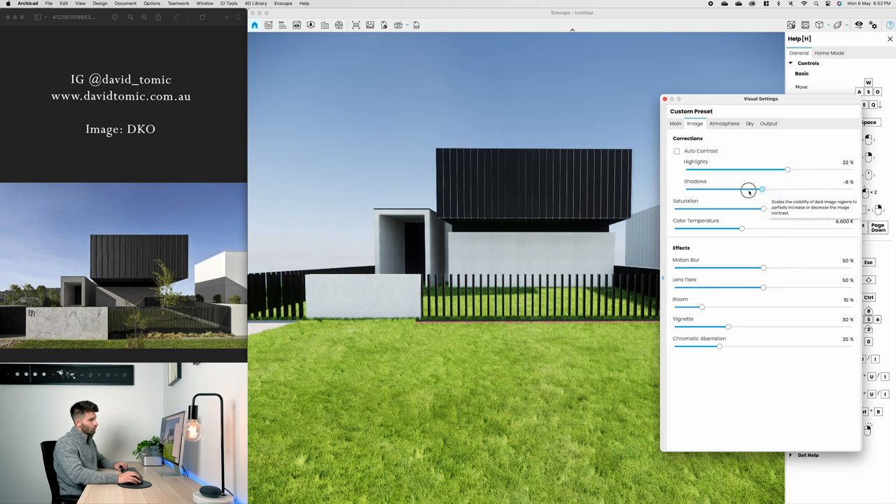
pyautogui.moveTo(761, 190); pyautogui.dragTo(782, 189)
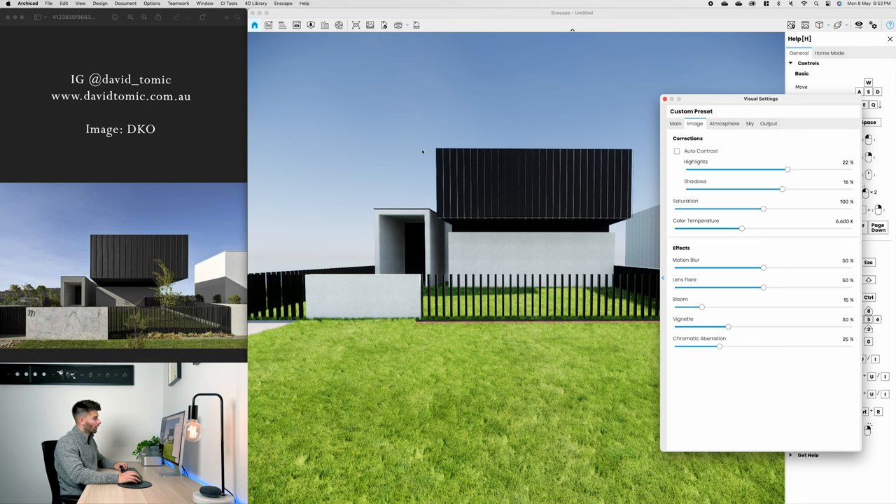
pyautogui.moveTo(496, 189)
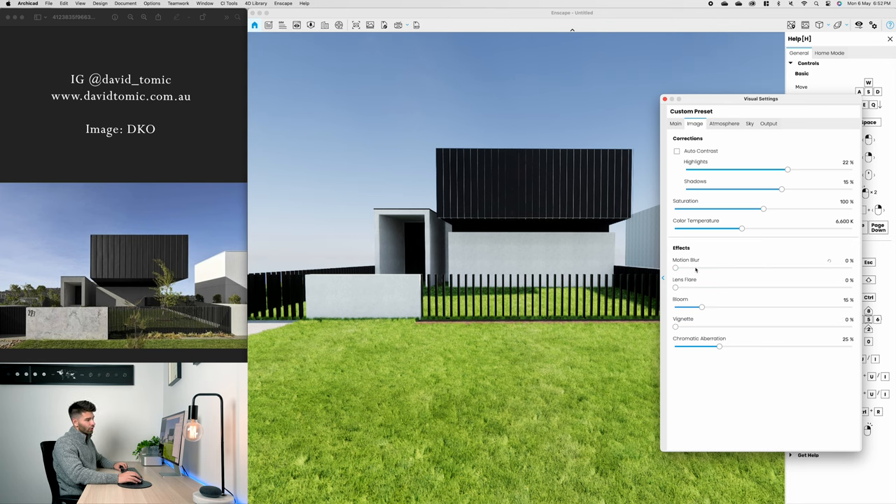
pyautogui.moveTo(691, 328)
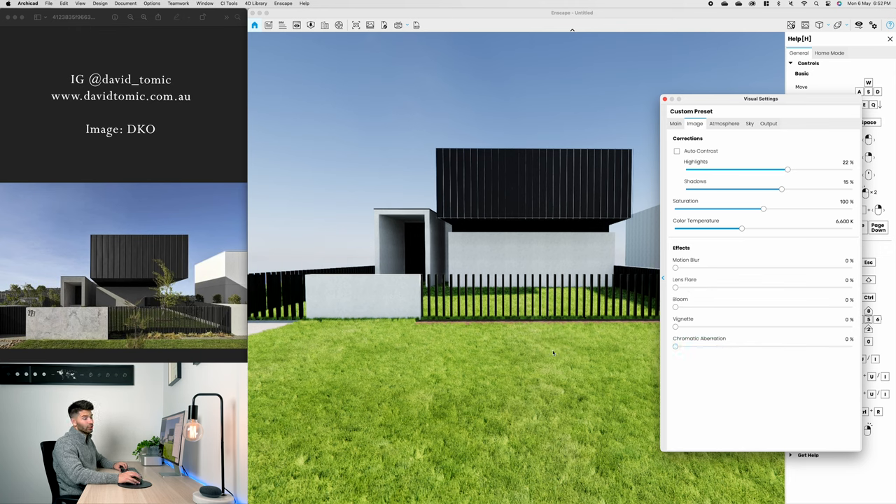
# Set the Enscape output resolution to Ultra HD
pyautogui.click(768, 123)
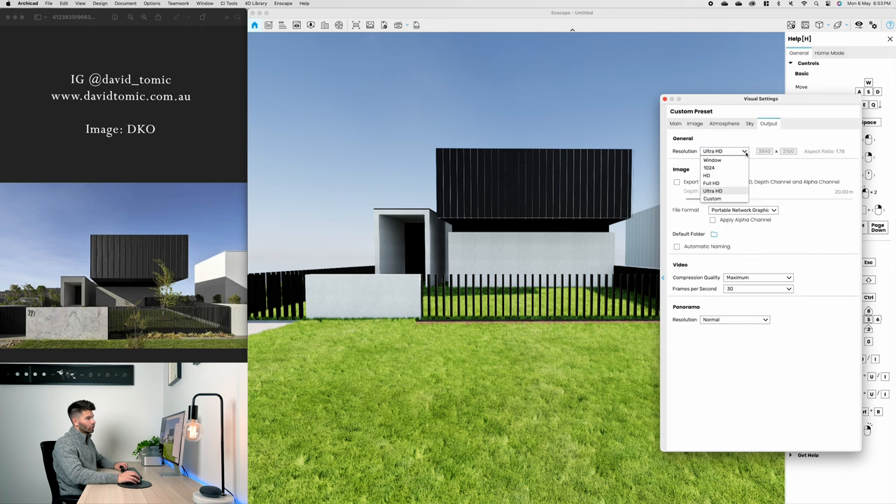
pyautogui.moveTo(712, 191)
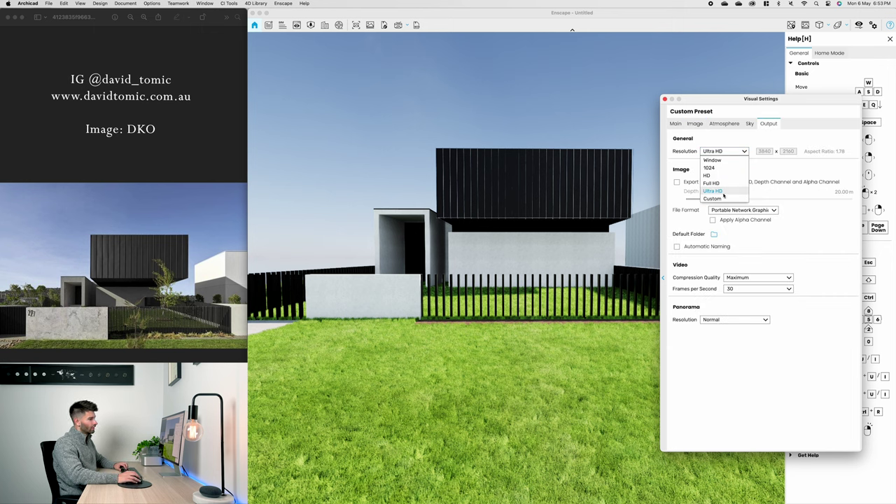
pyautogui.click(712, 191)
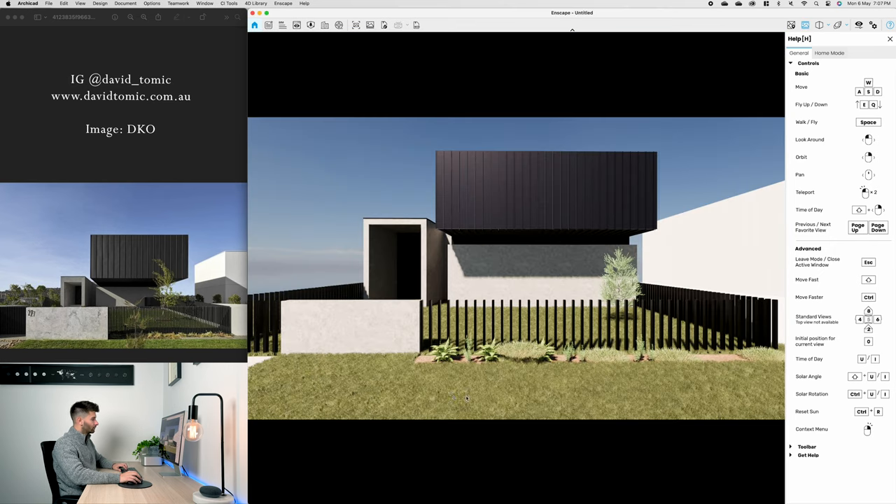
pyautogui.moveTo(331, 334)
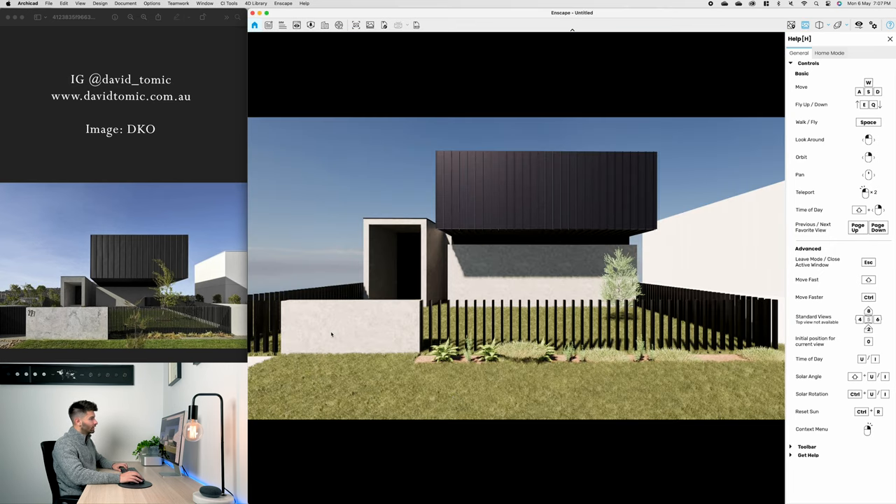